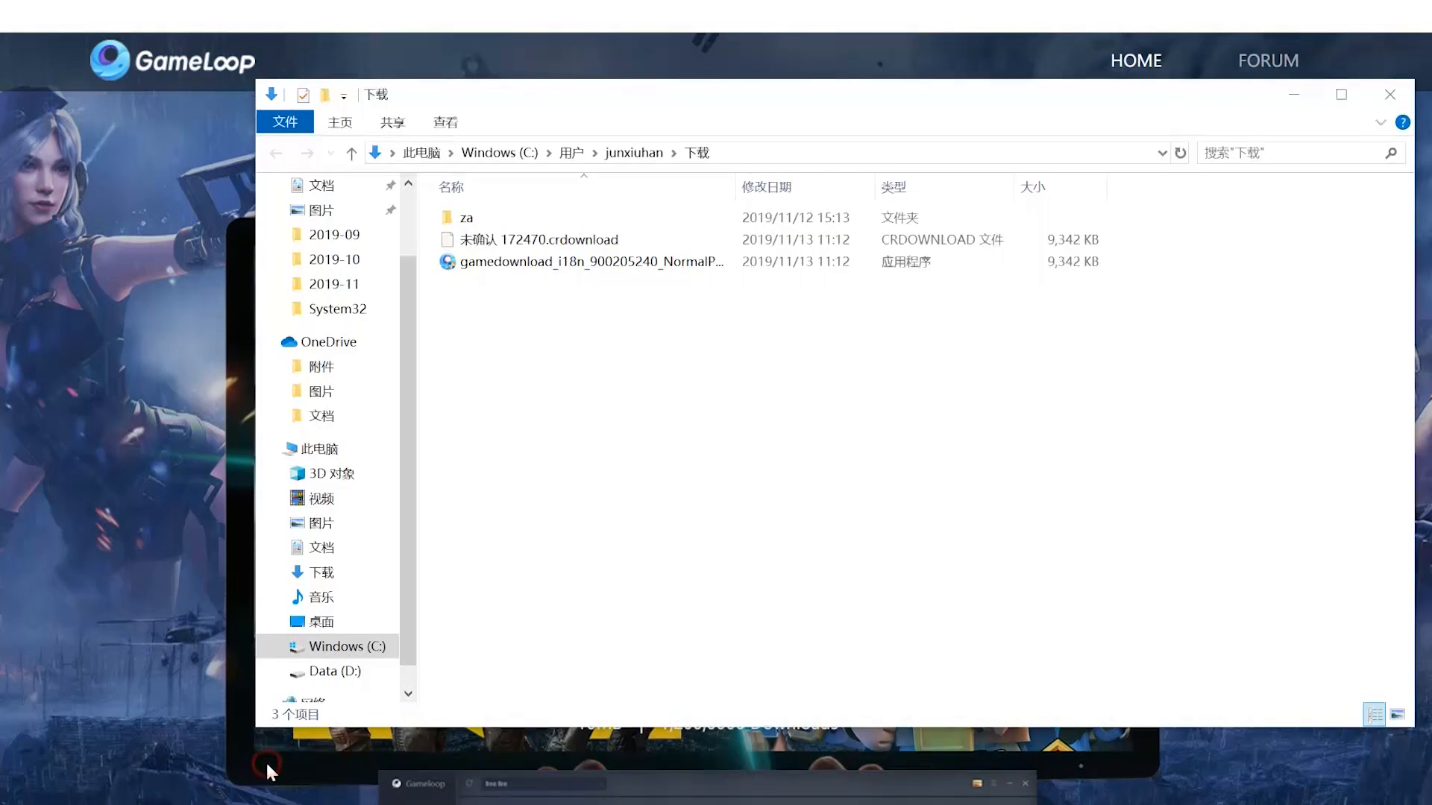
Step: Run the GameLoop installer from the Downloads folder
left_click(594, 262)
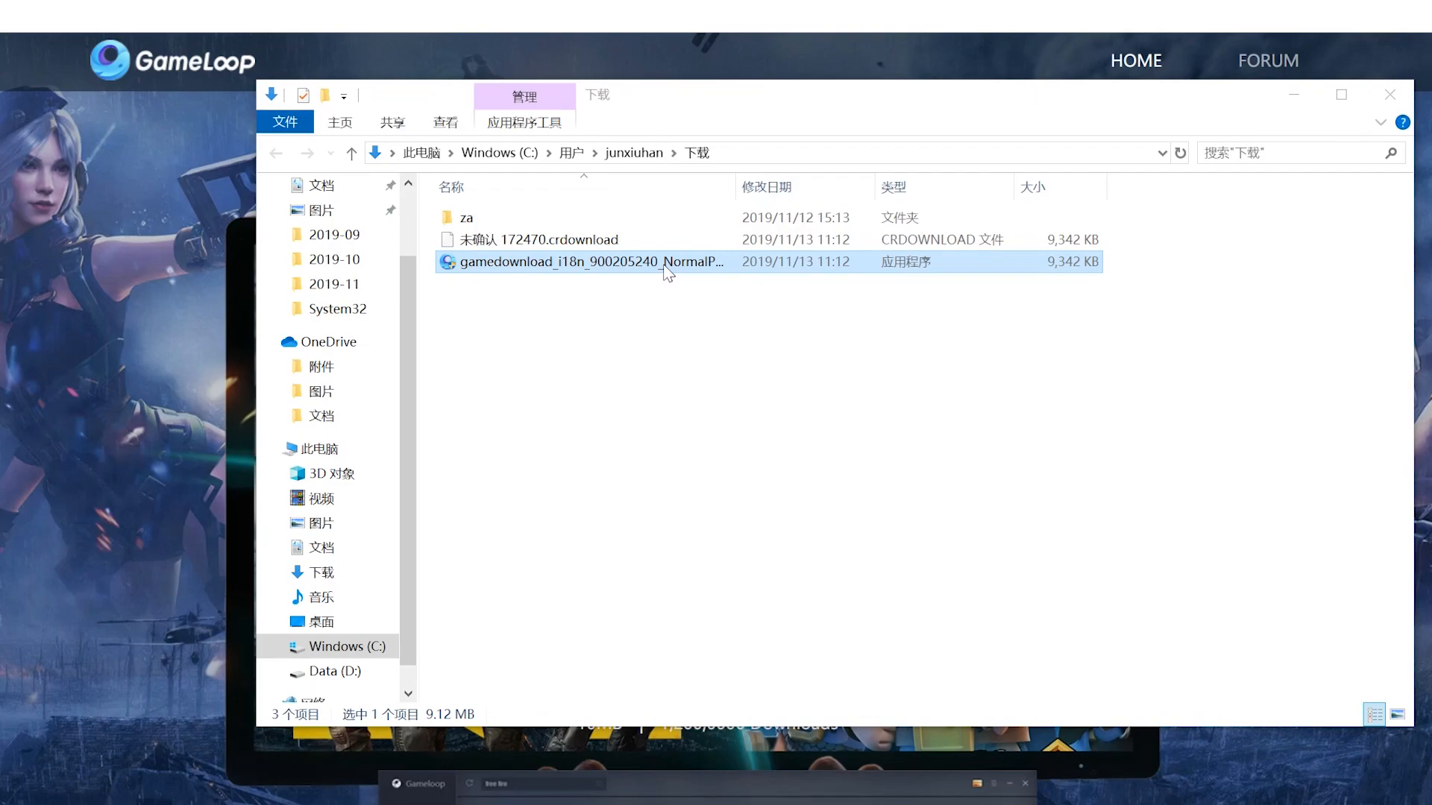
double_click(585, 261)
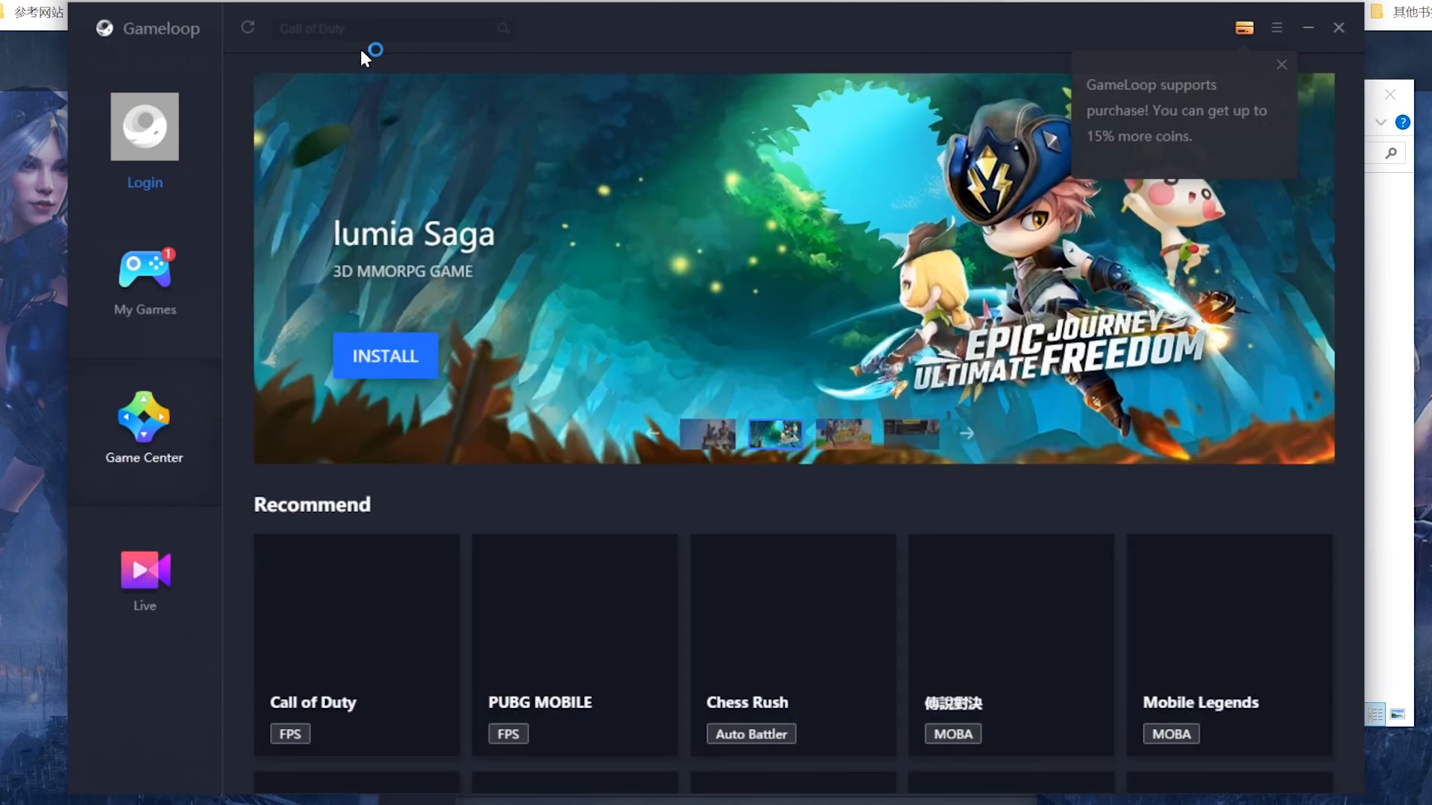
Step: Dismiss the trending search list and open the PUBG MOBILE page under Recommend
left_click(393, 28)
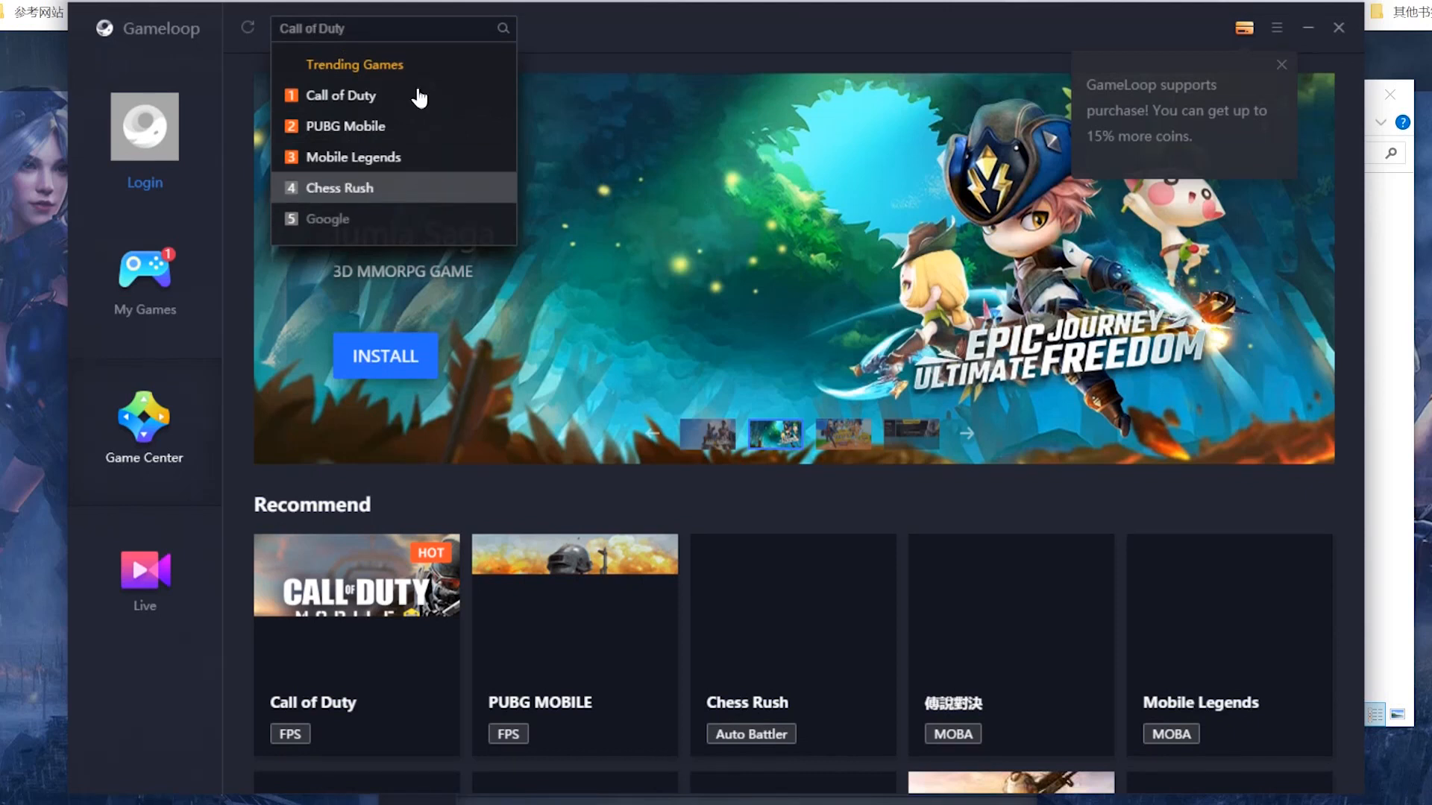
left_click(621, 60)
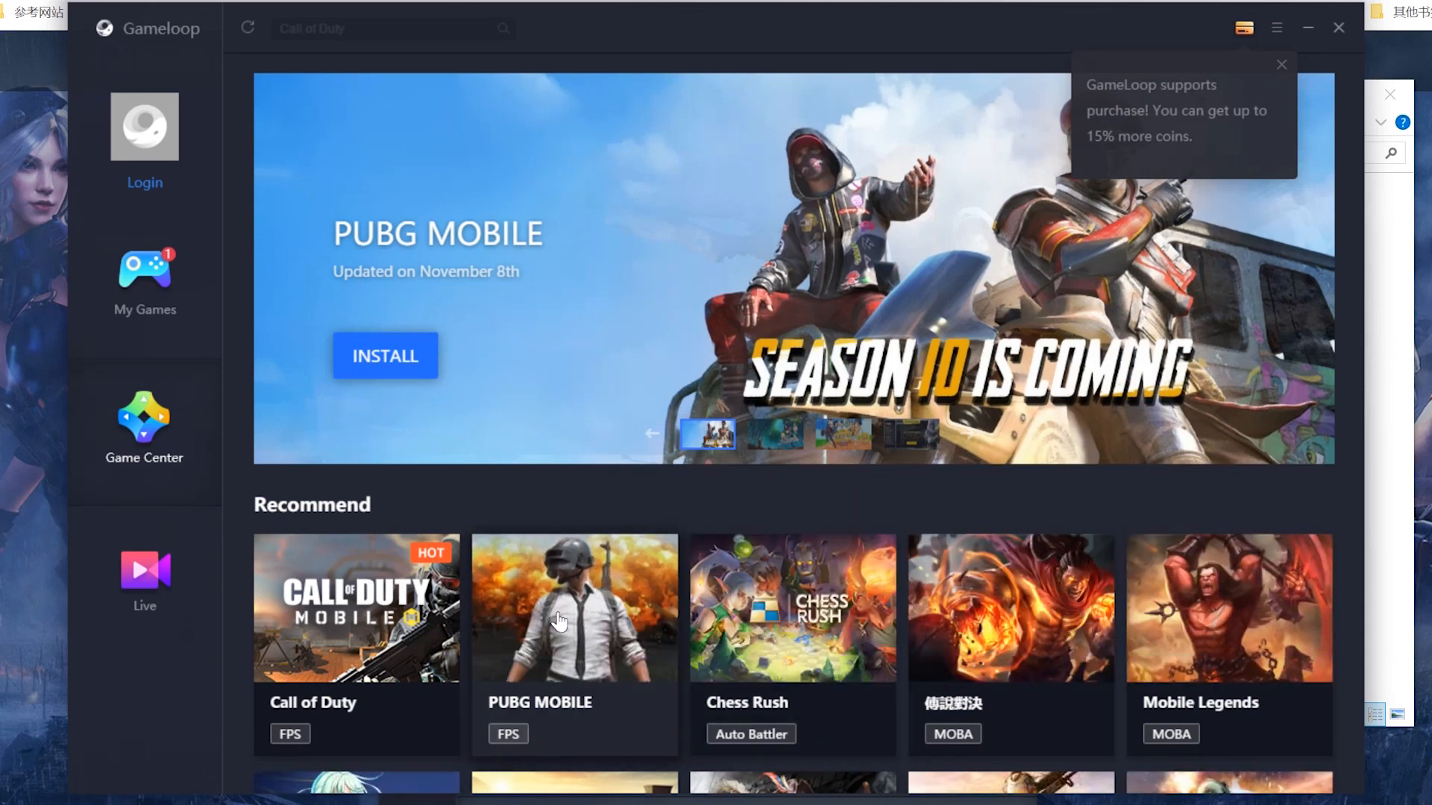
left_click(573, 607)
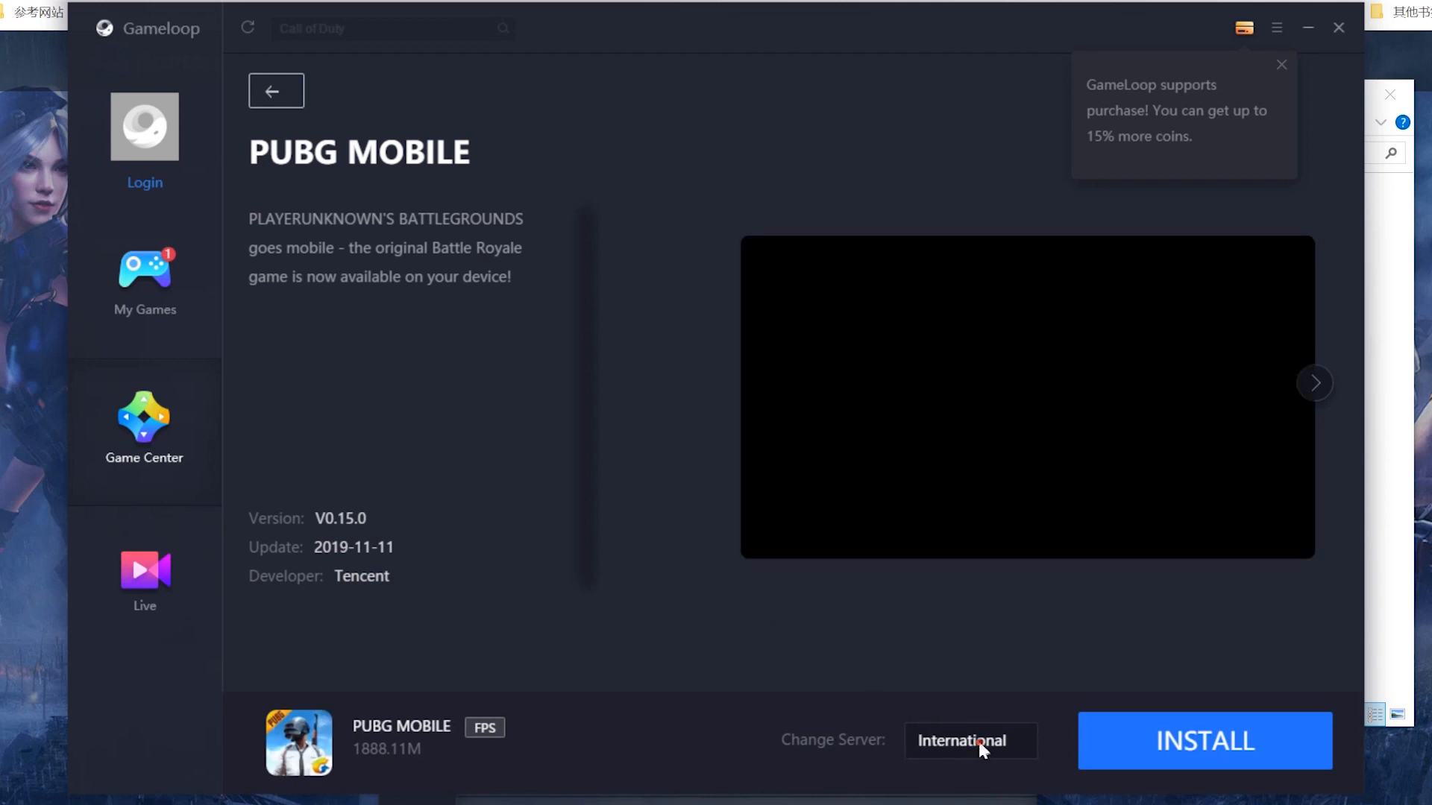
Step: Install PUBG MOBILE on the International server, confirming the Turbo Aow Engine install
left_click(968, 740)
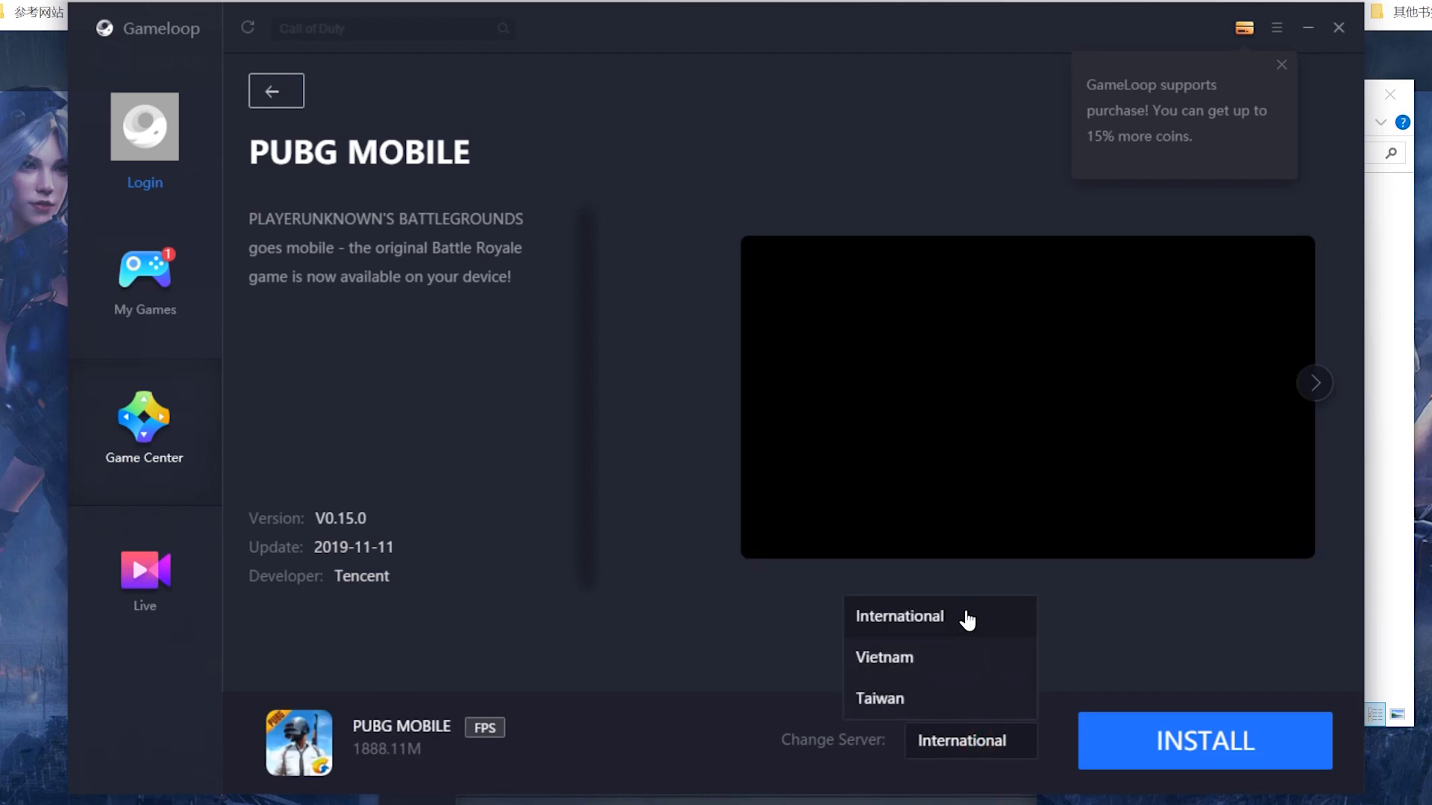
left_click(898, 615)
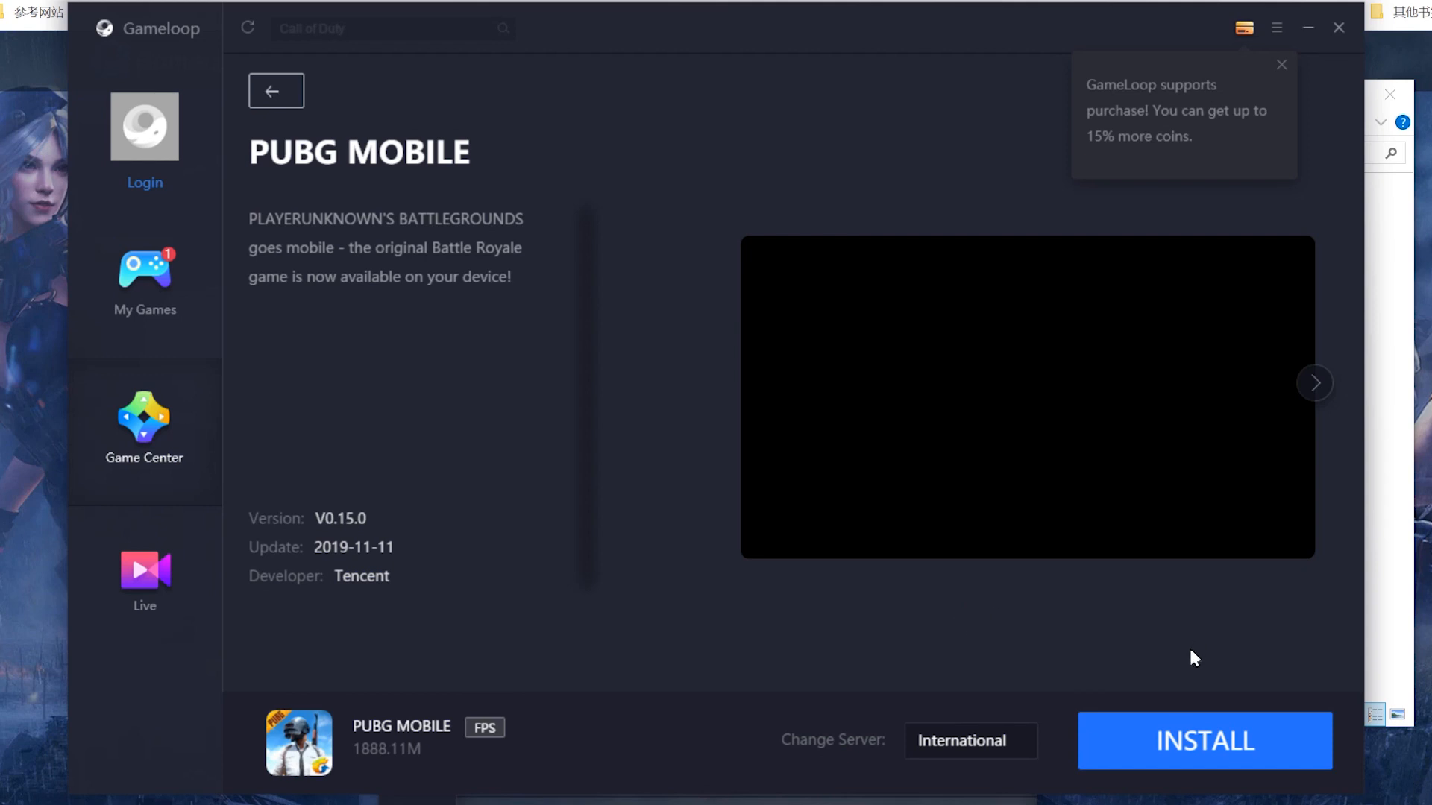
mouse_move(1178, 753)
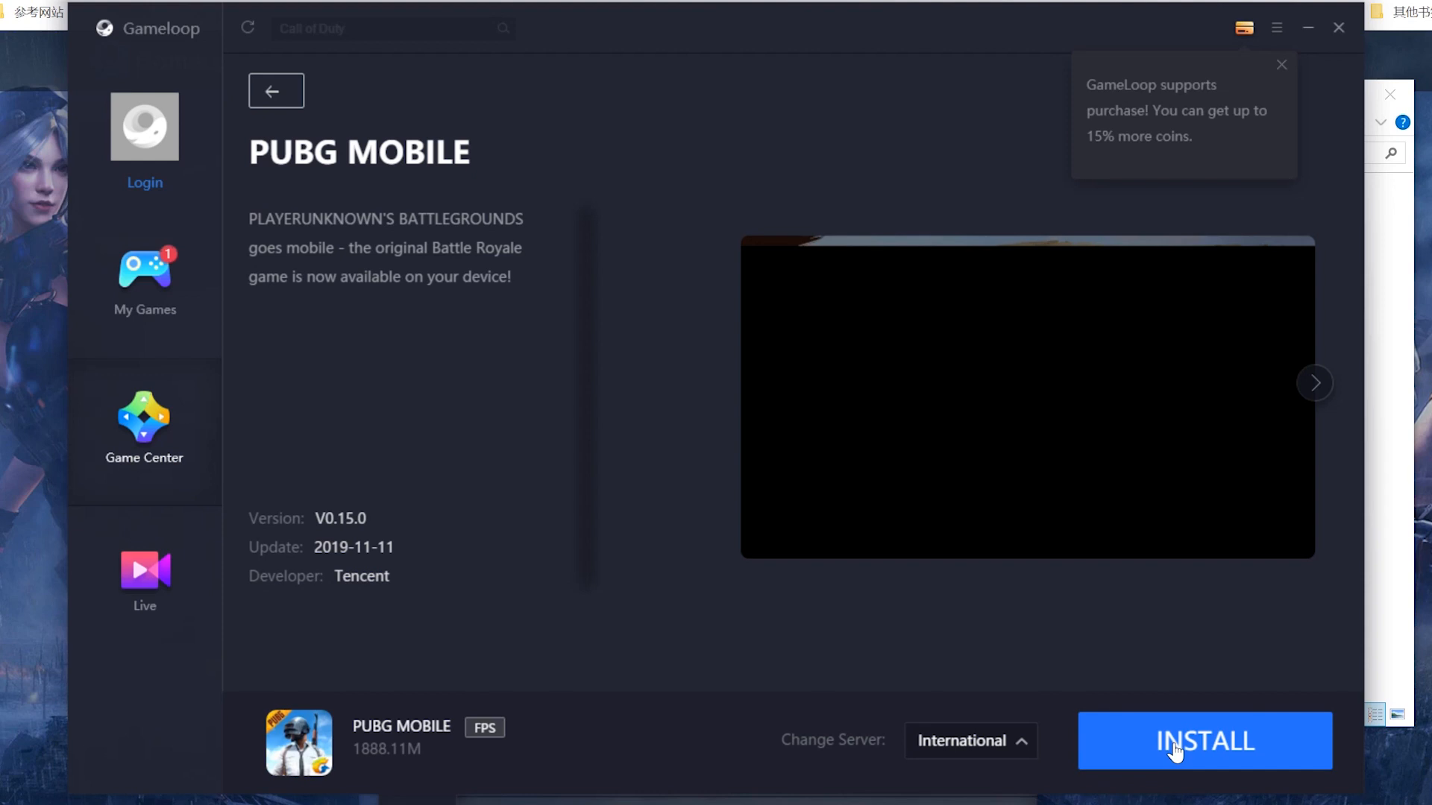
left_click(1204, 740)
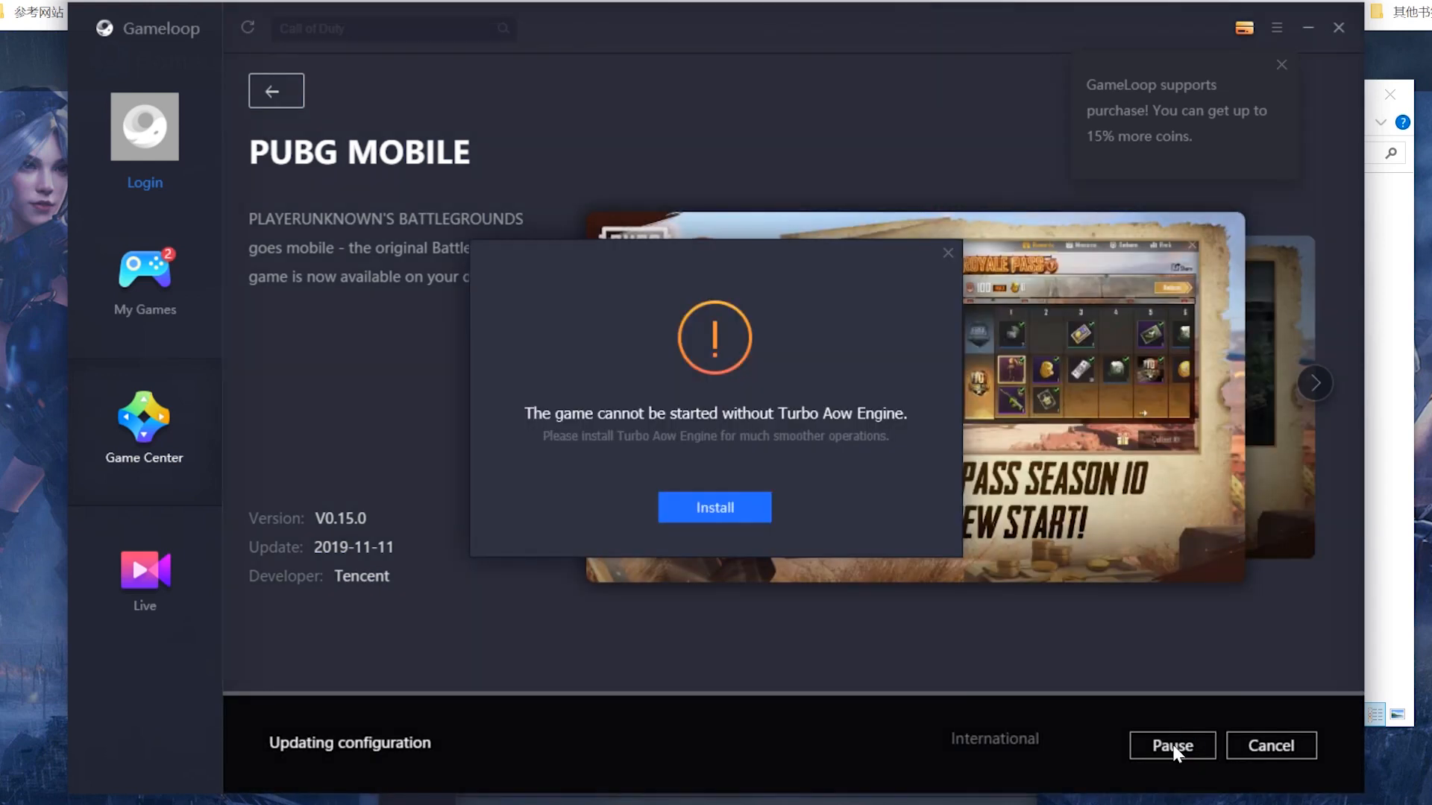
mouse_move(961, 626)
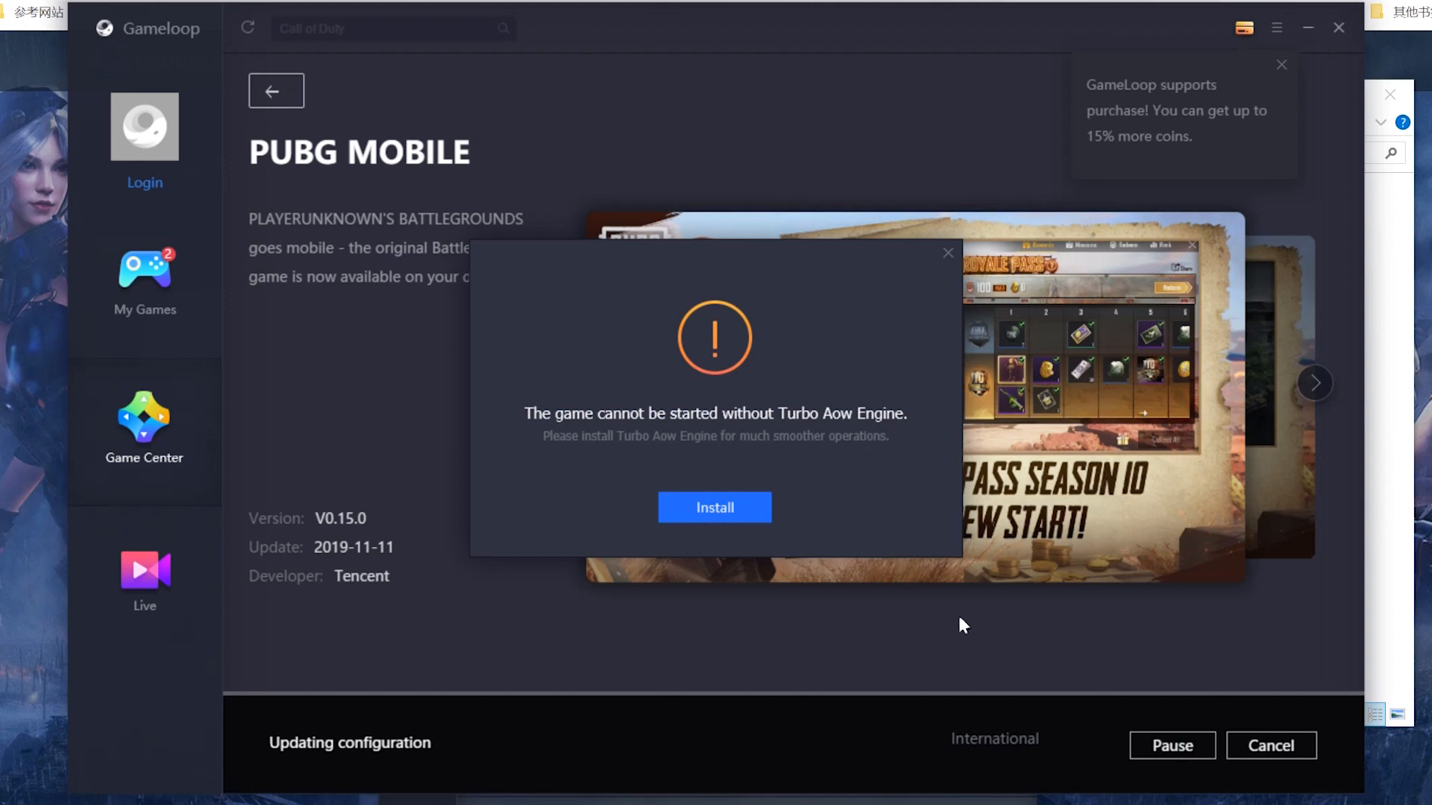
mouse_move(814, 472)
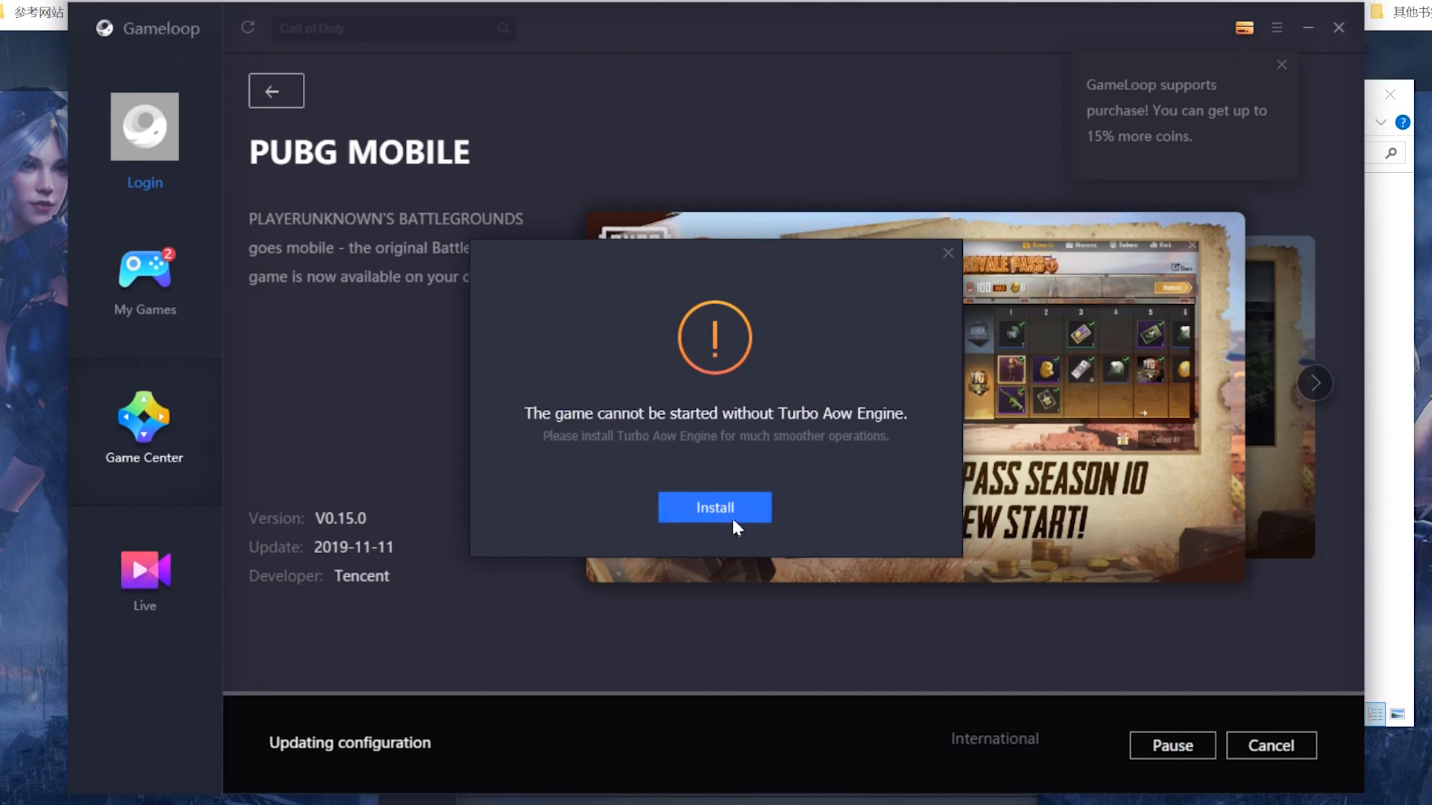
left_click(714, 507)
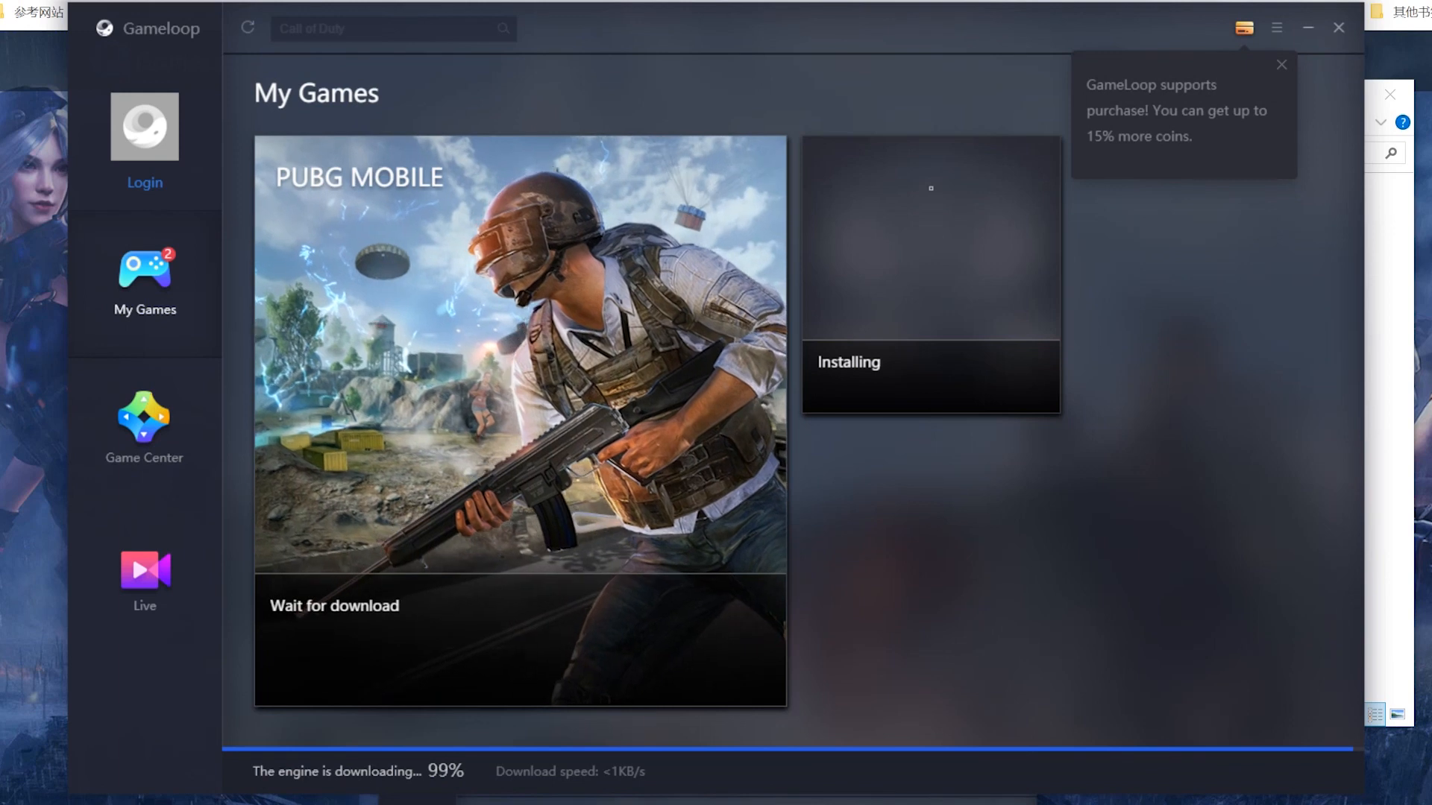
mouse_move(900, 756)
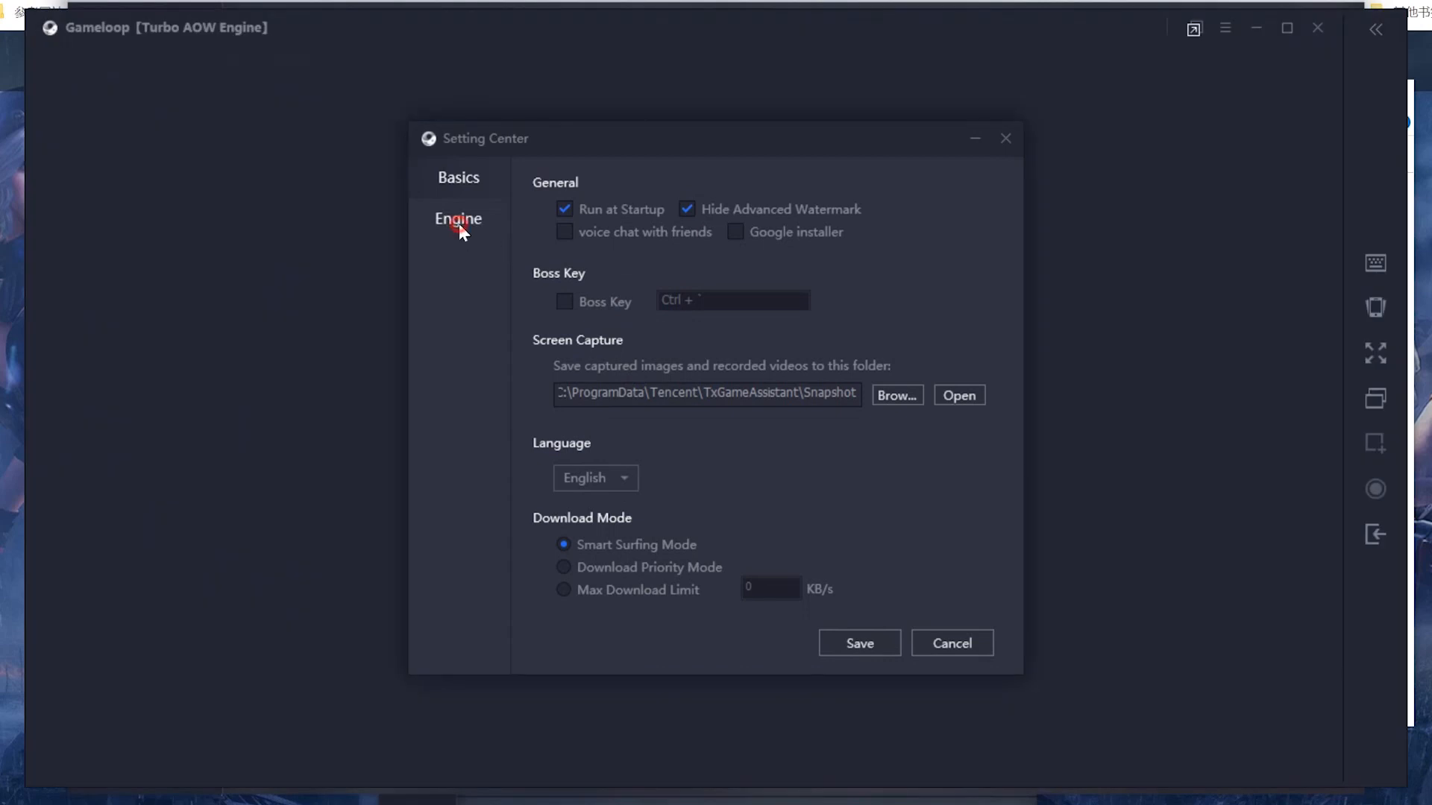
Step: Review the Engine and Basics pages in Setting Center, then close it
left_click(458, 218)
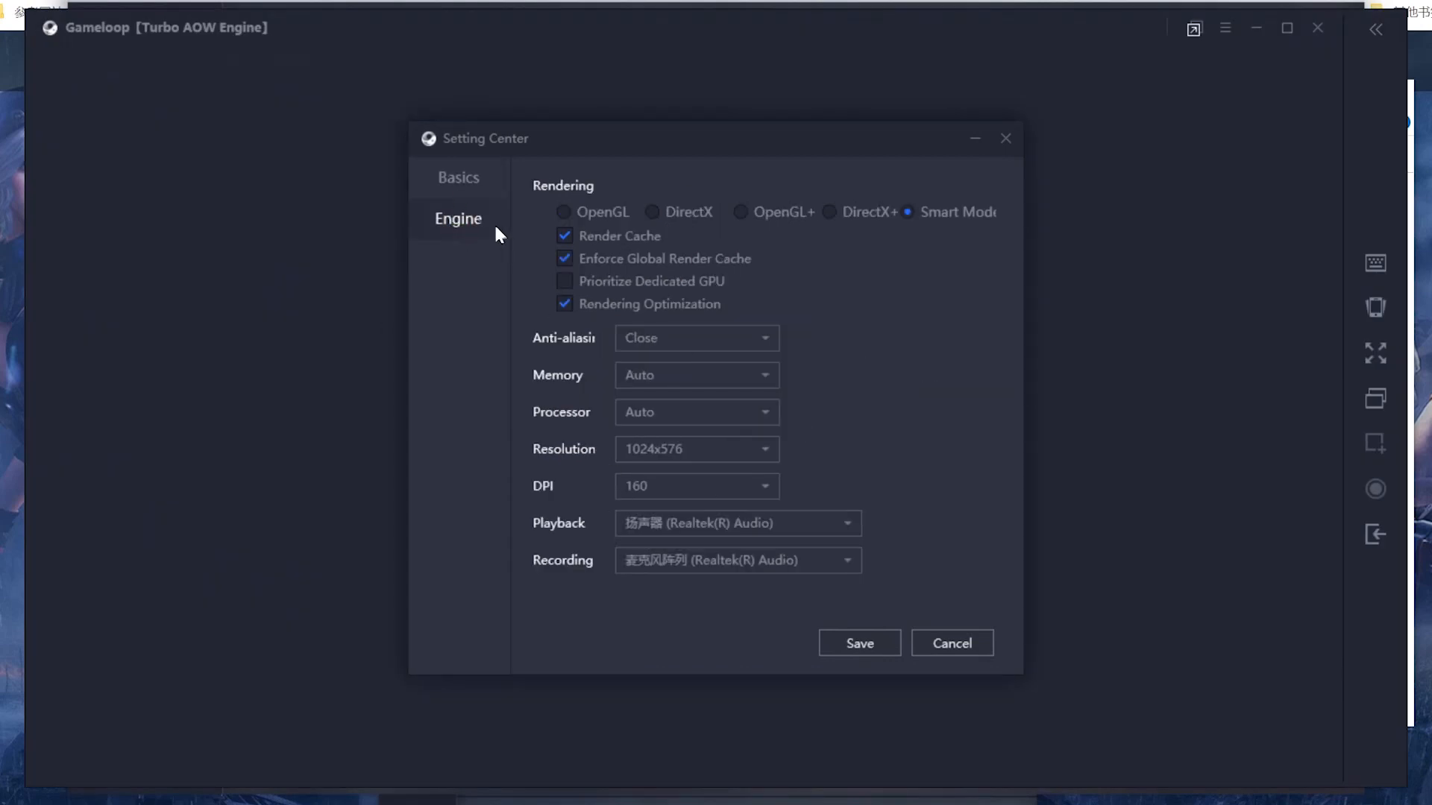
left_click(457, 178)
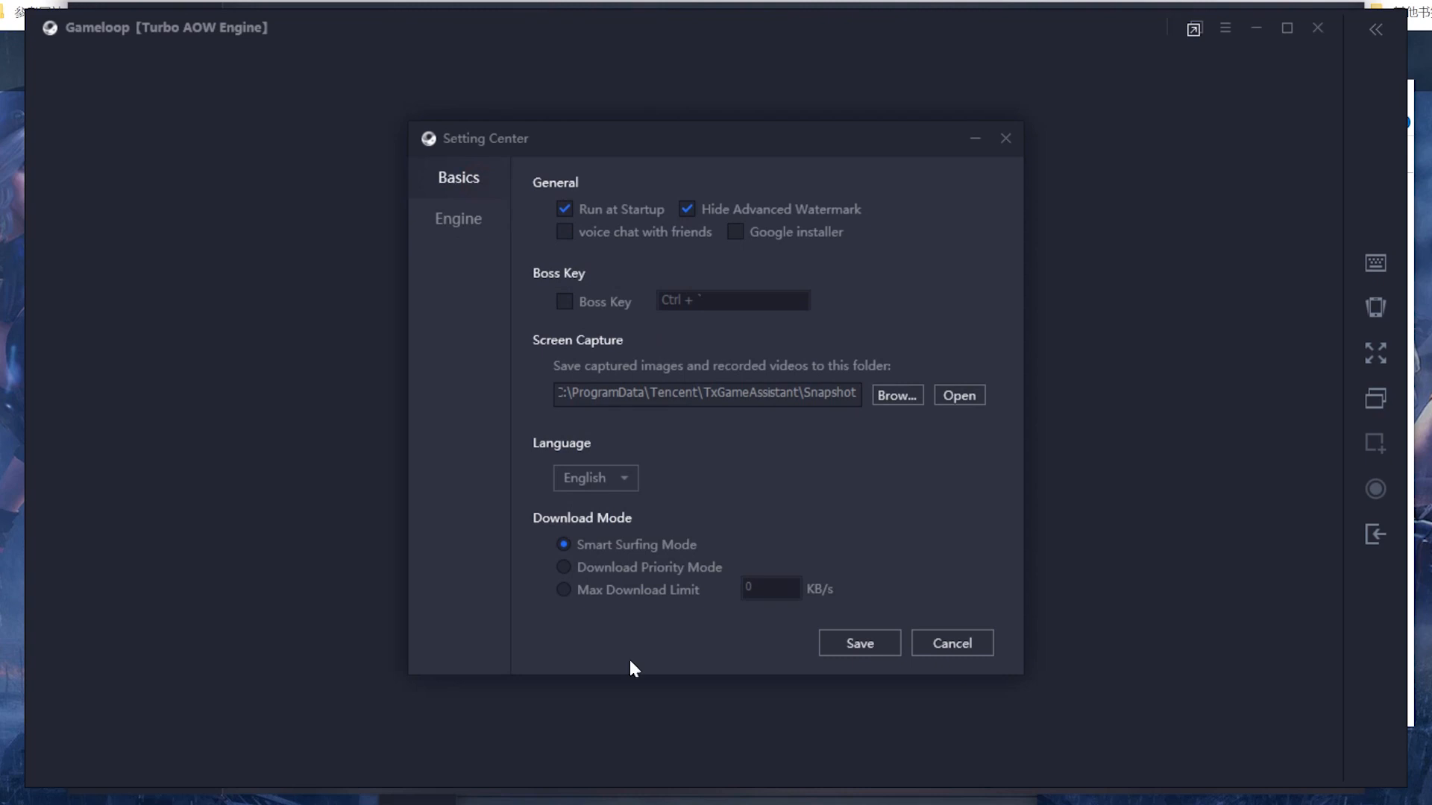
left_click(457, 218)
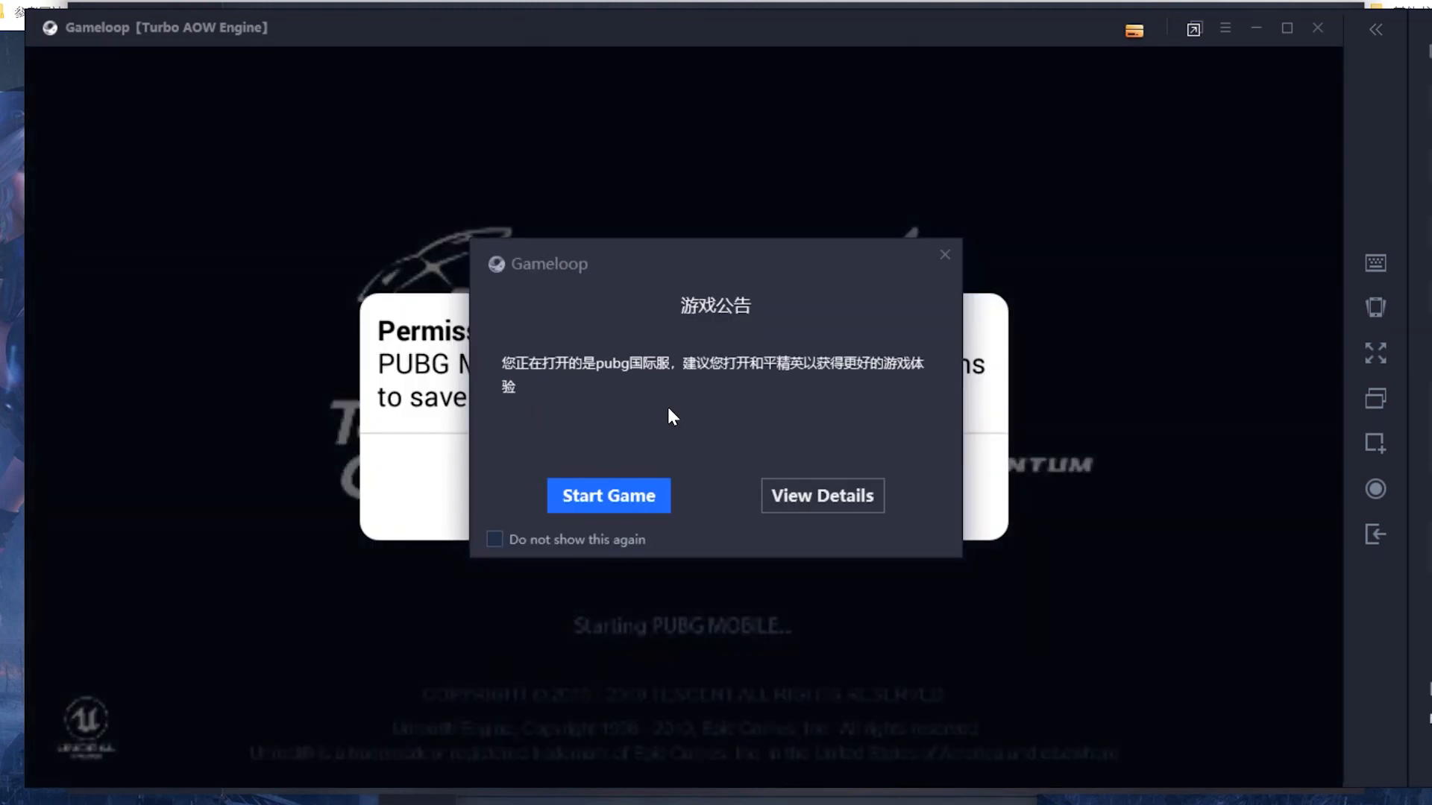
Step: Grant storage permission, then review and close the engine settings from Menu
left_click(607, 495)
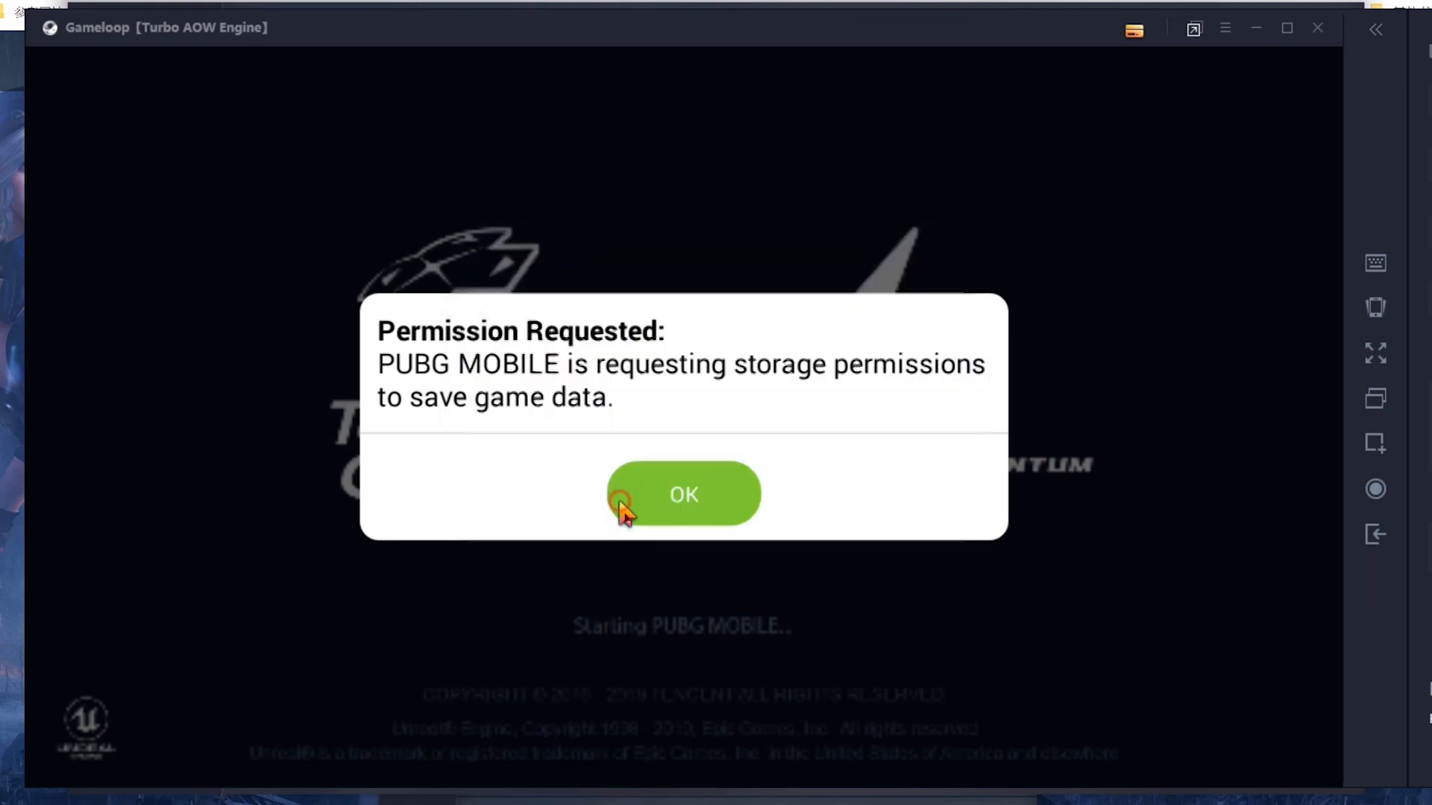
left_click(683, 493)
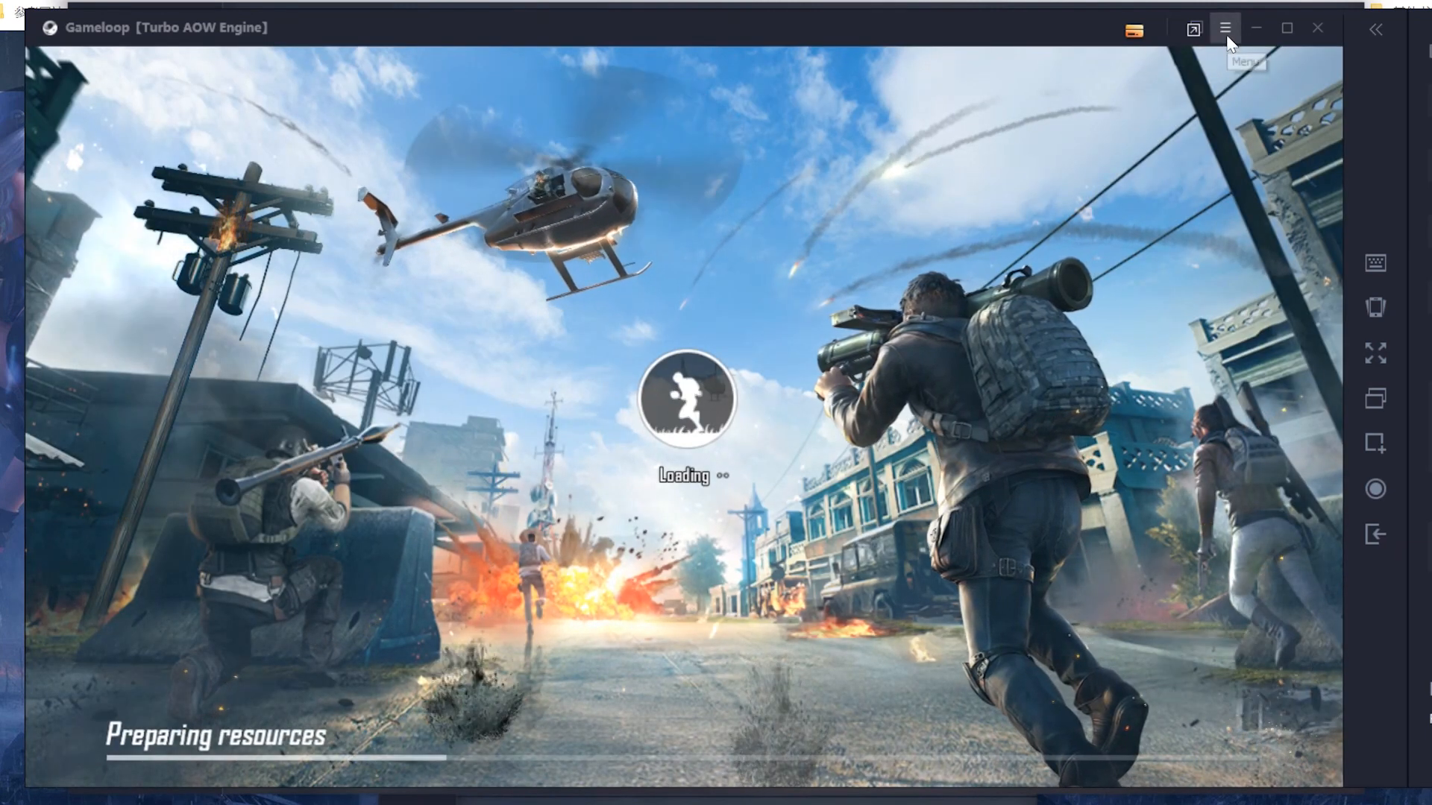
left_click(1225, 28)
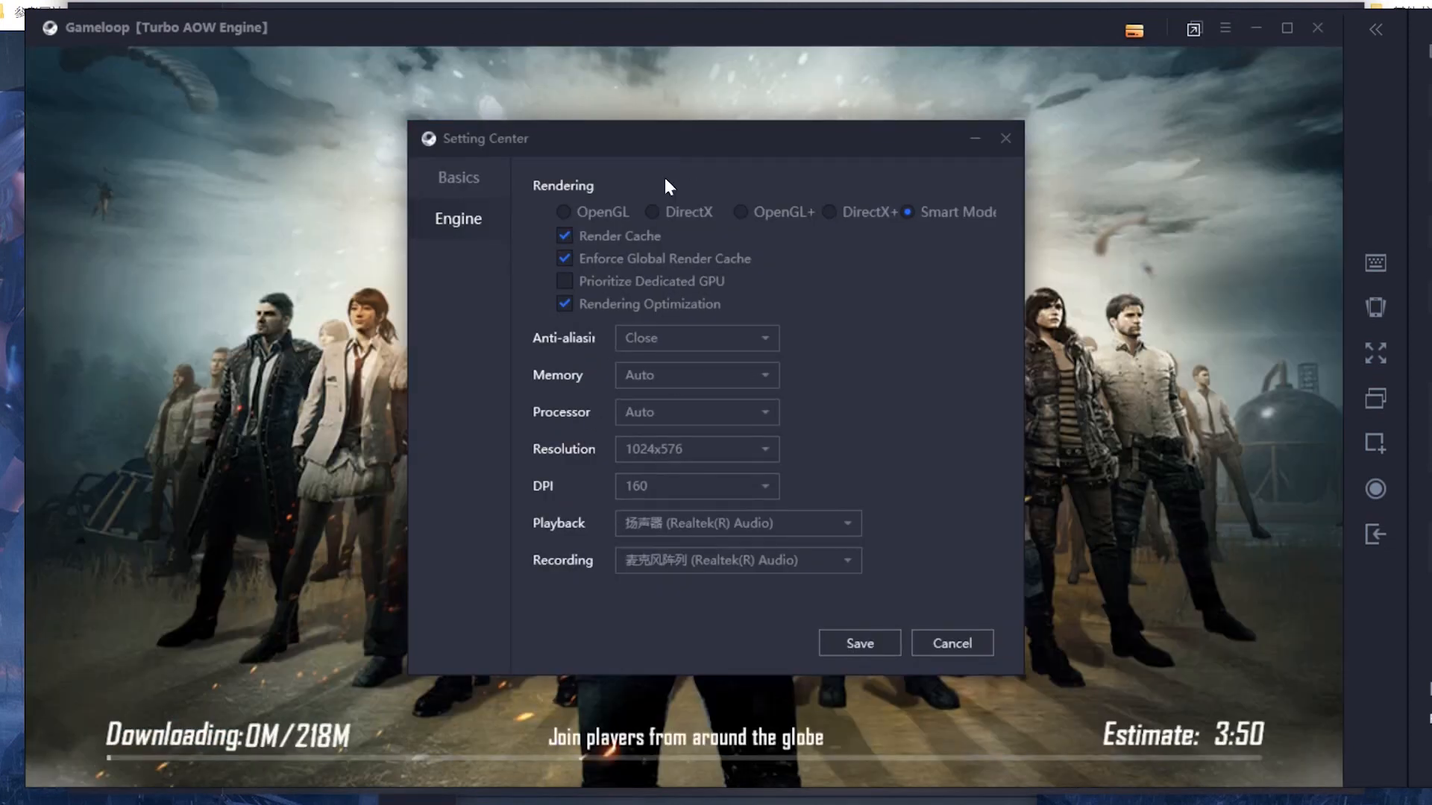
left_click(857, 642)
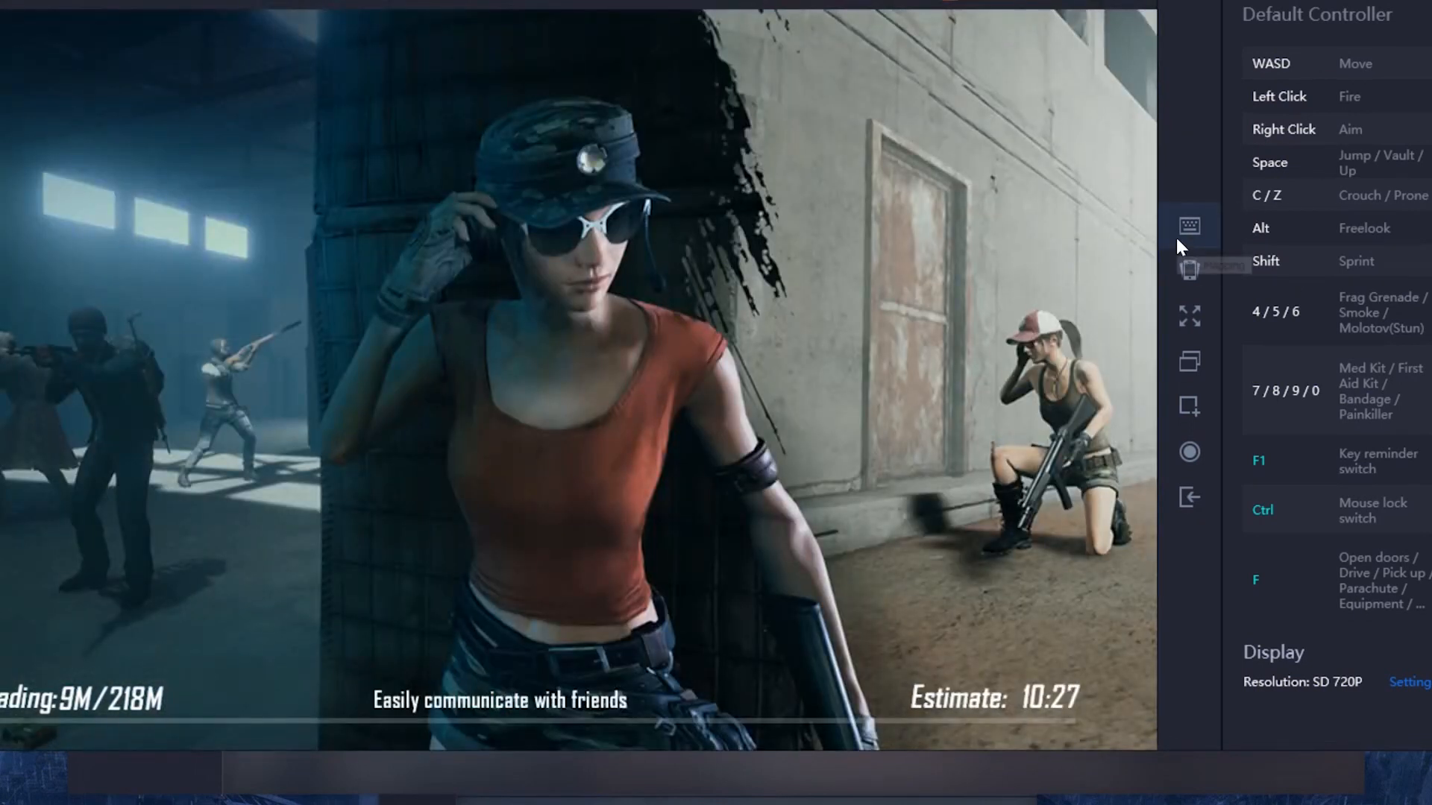
Step: Hide the Default Controller key guide while the 218M download finishes
left_click(1188, 227)
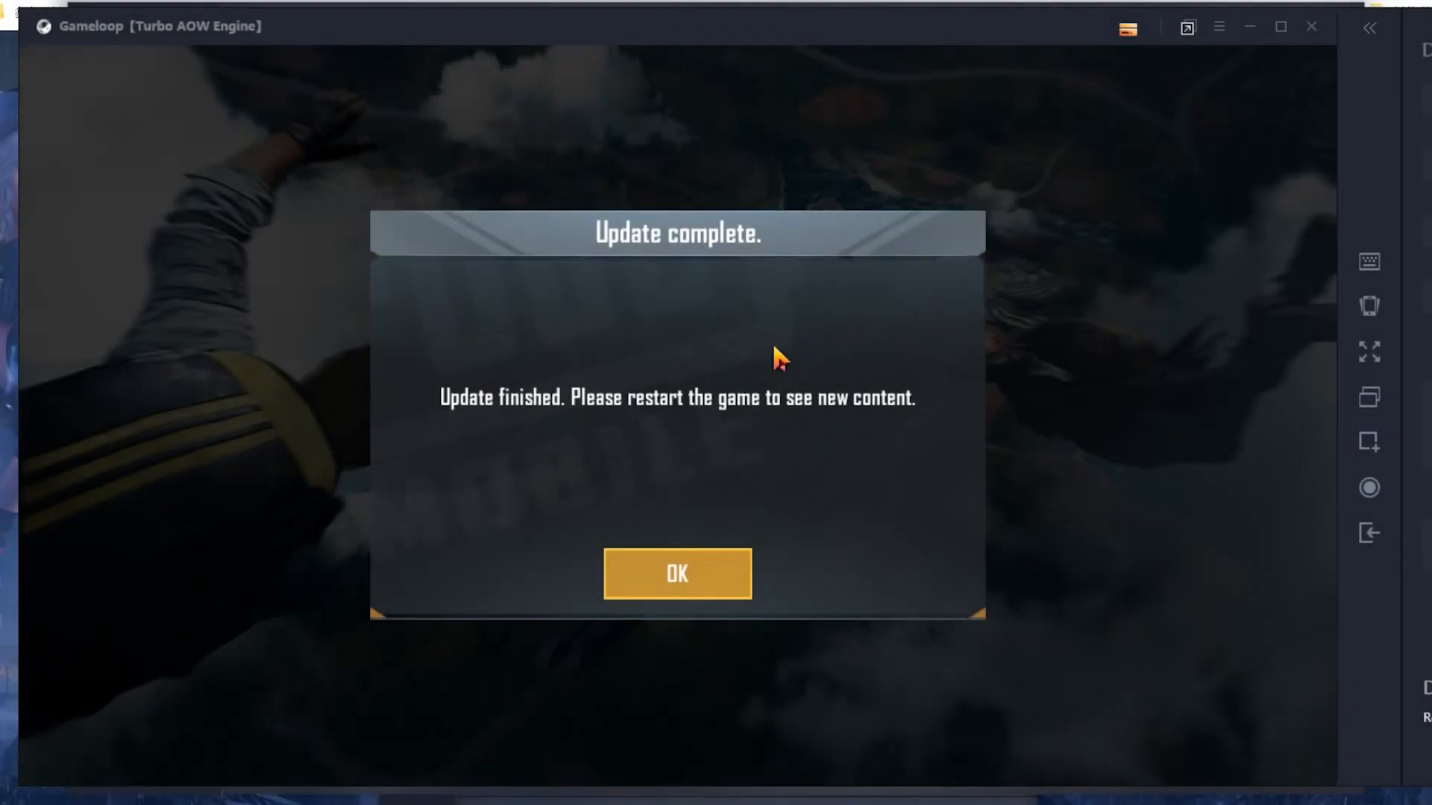
Step: Acknowledge Update complete, relaunch PUBG MOBILE and choose Start Game on the announcement
left_click(676, 576)
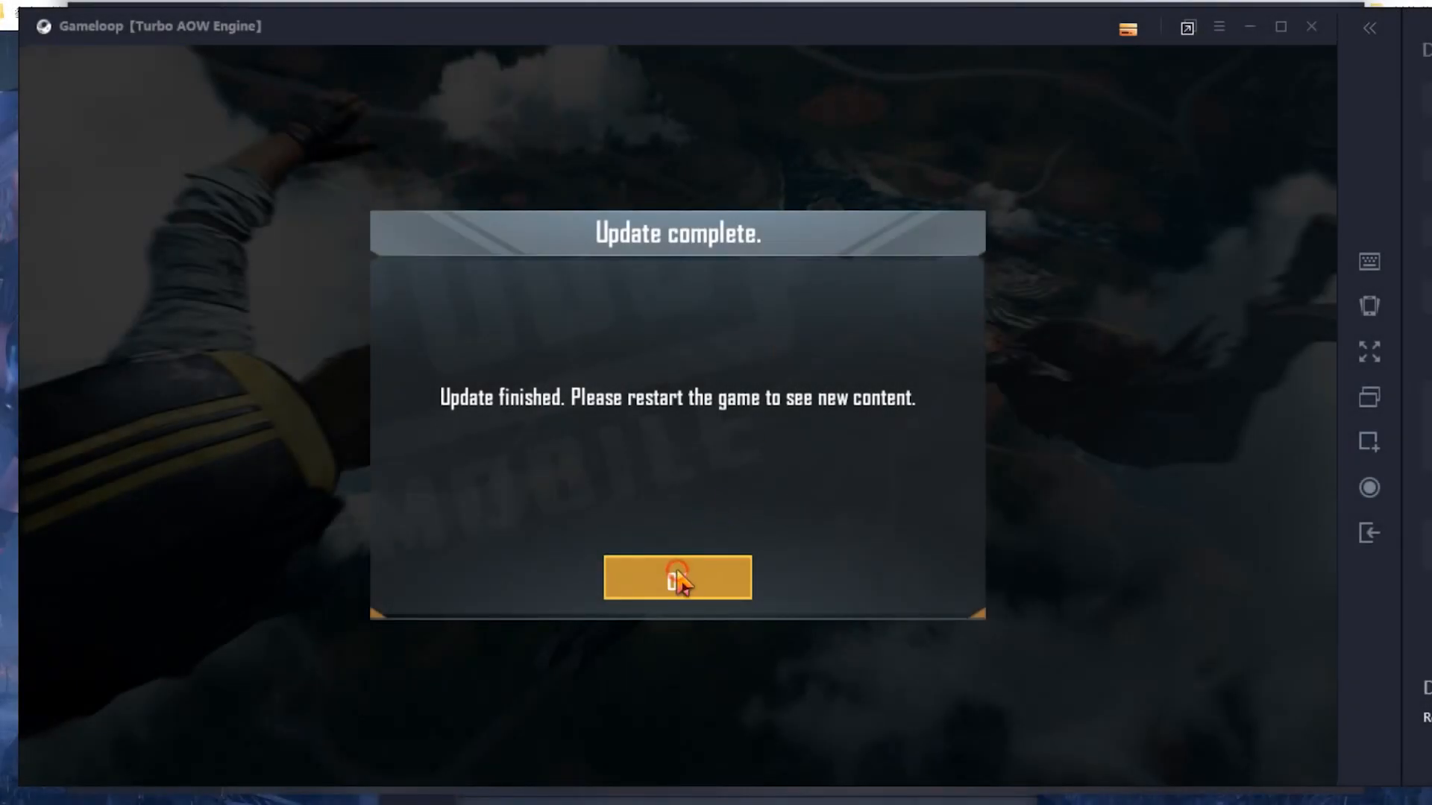
left_click(677, 577)
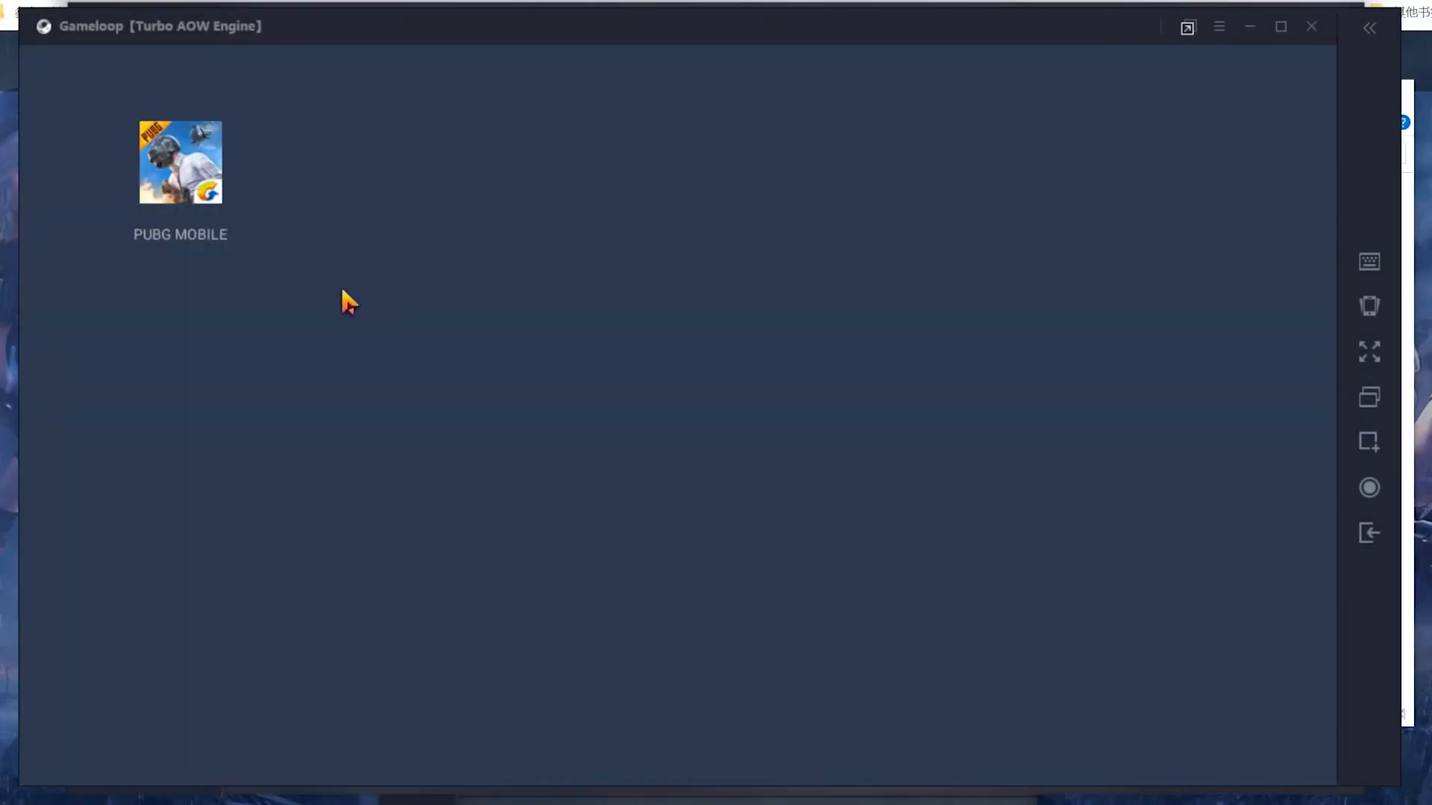
double_click(180, 162)
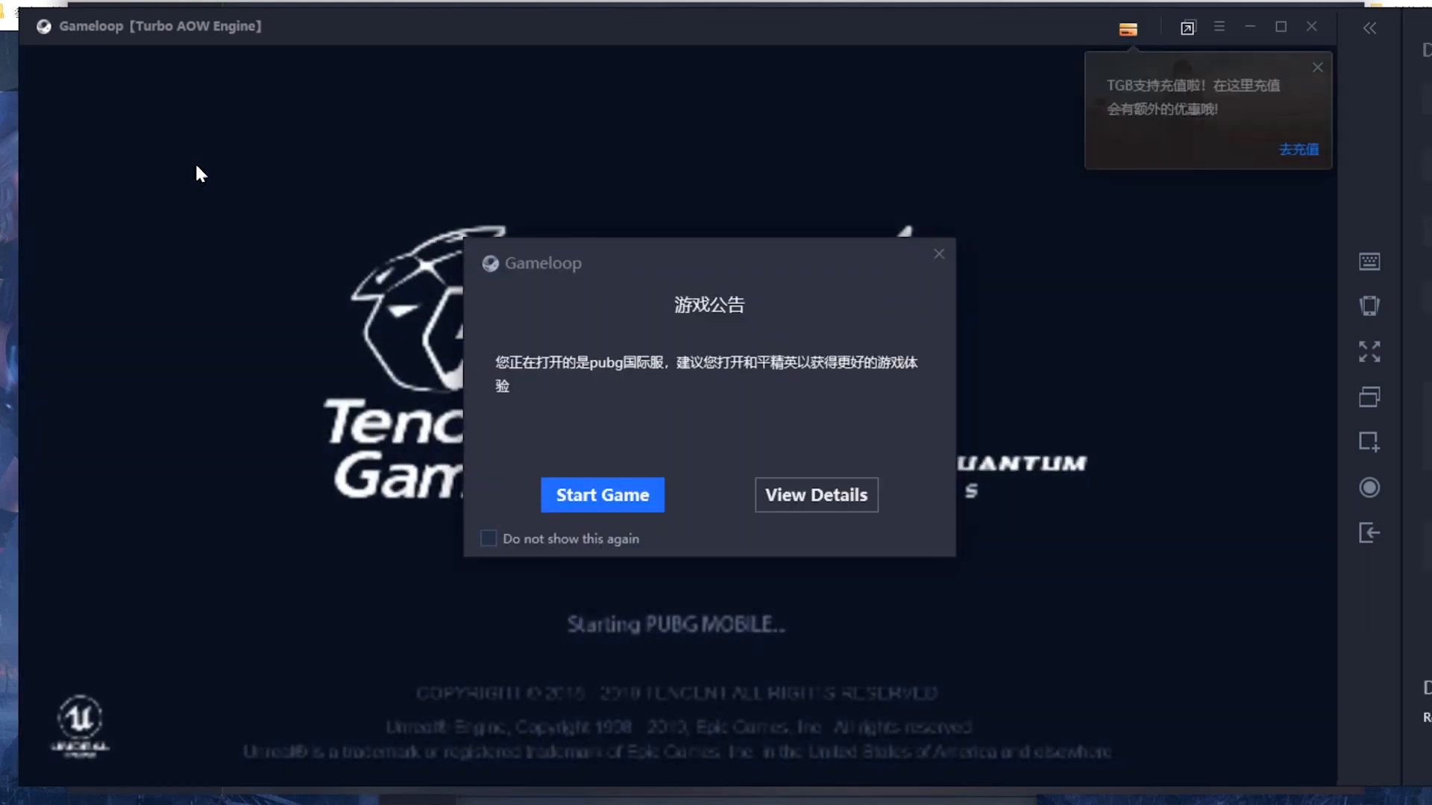
left_click(602, 495)
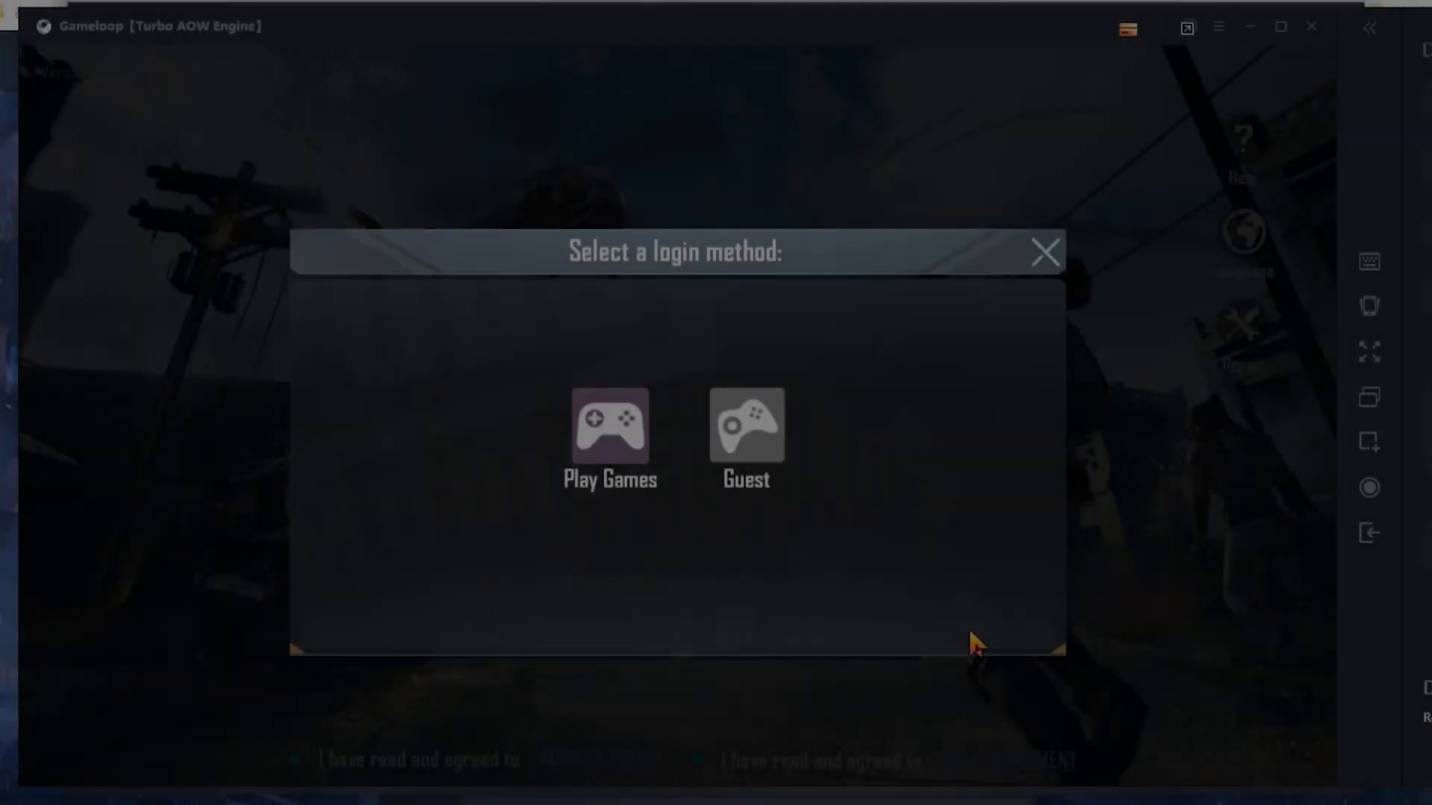
Step: Log in as Guest, accept the warning, confirm Asia region and create the character
left_click(745, 439)
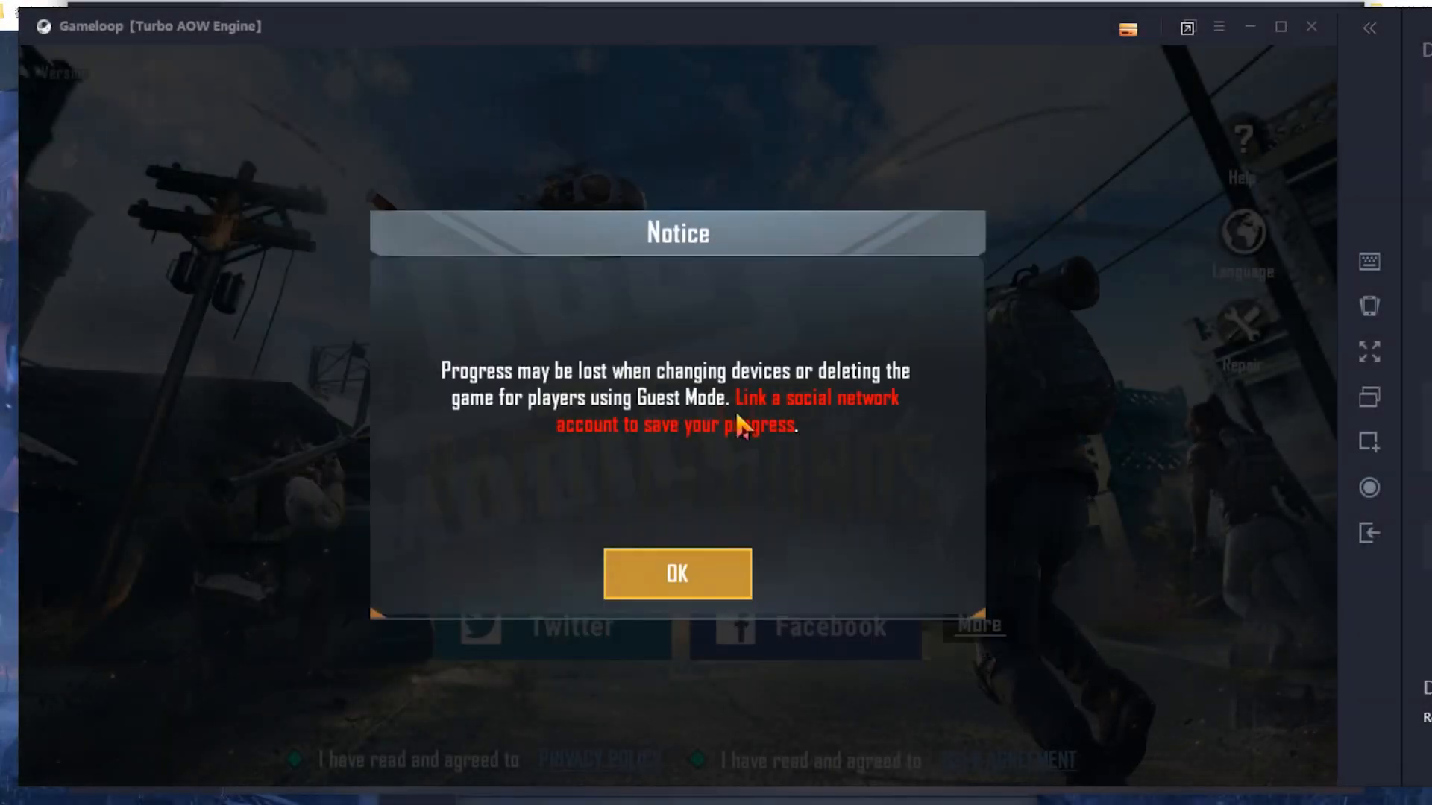
left_click(676, 574)
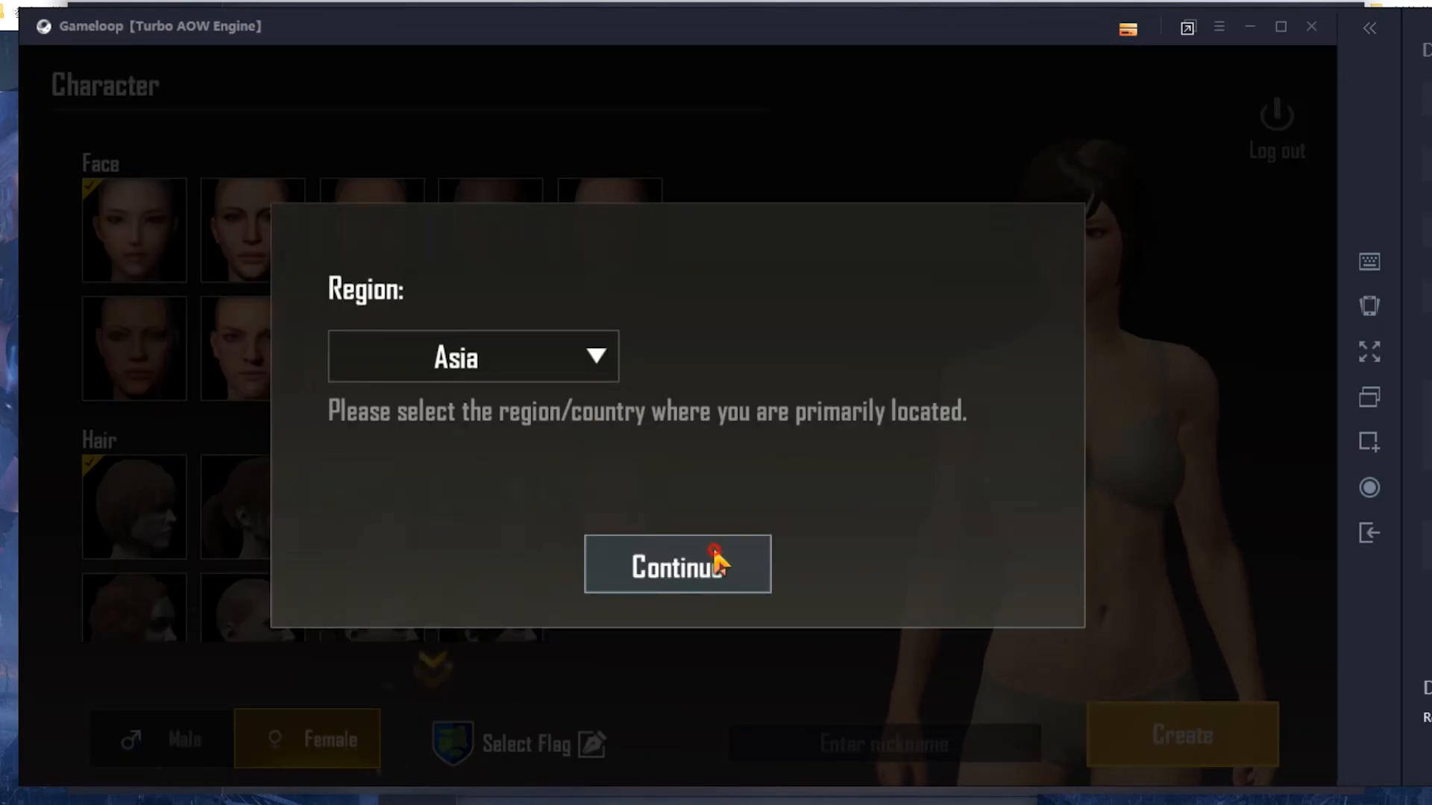
left_click(677, 563)
type("gameloopytb")
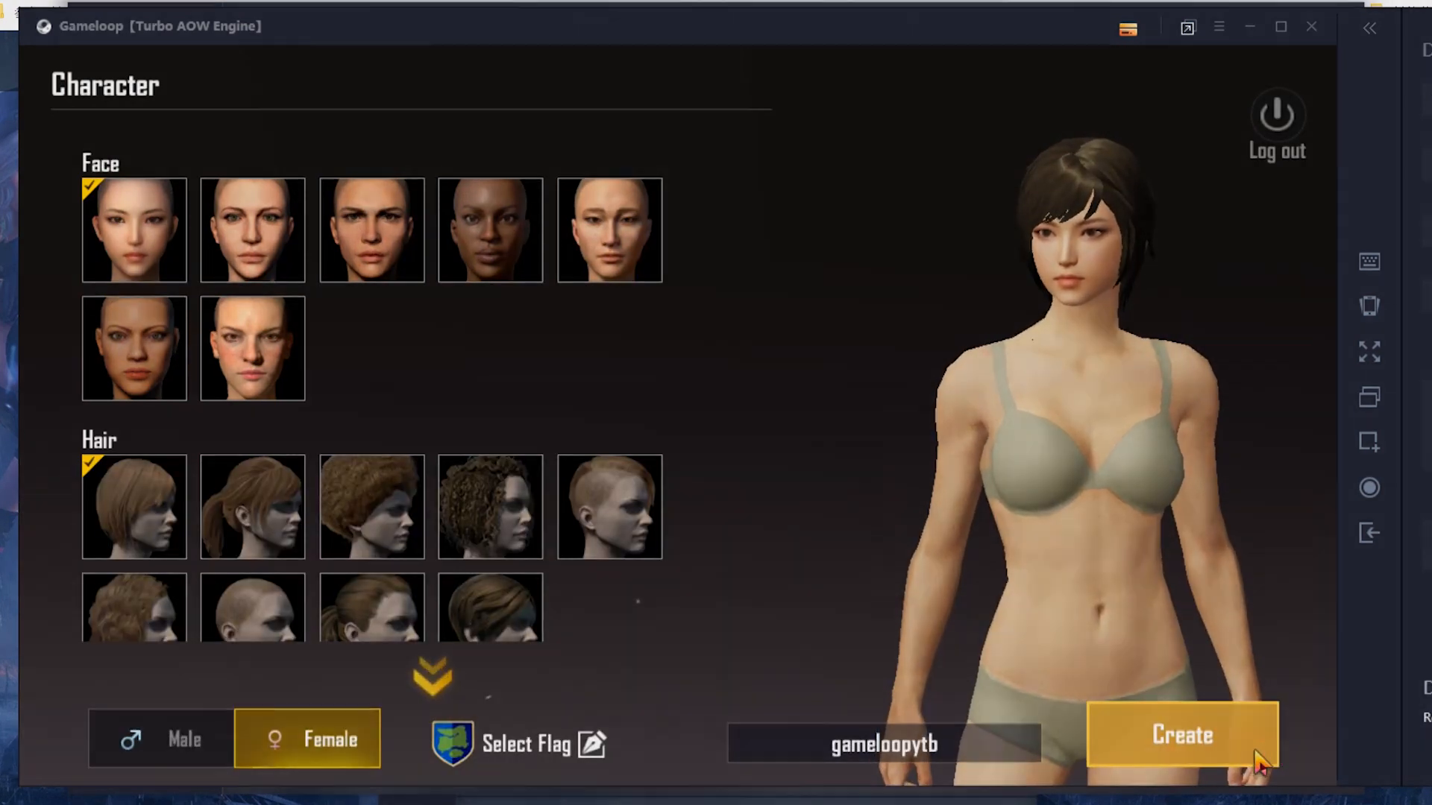
left_click(1180, 735)
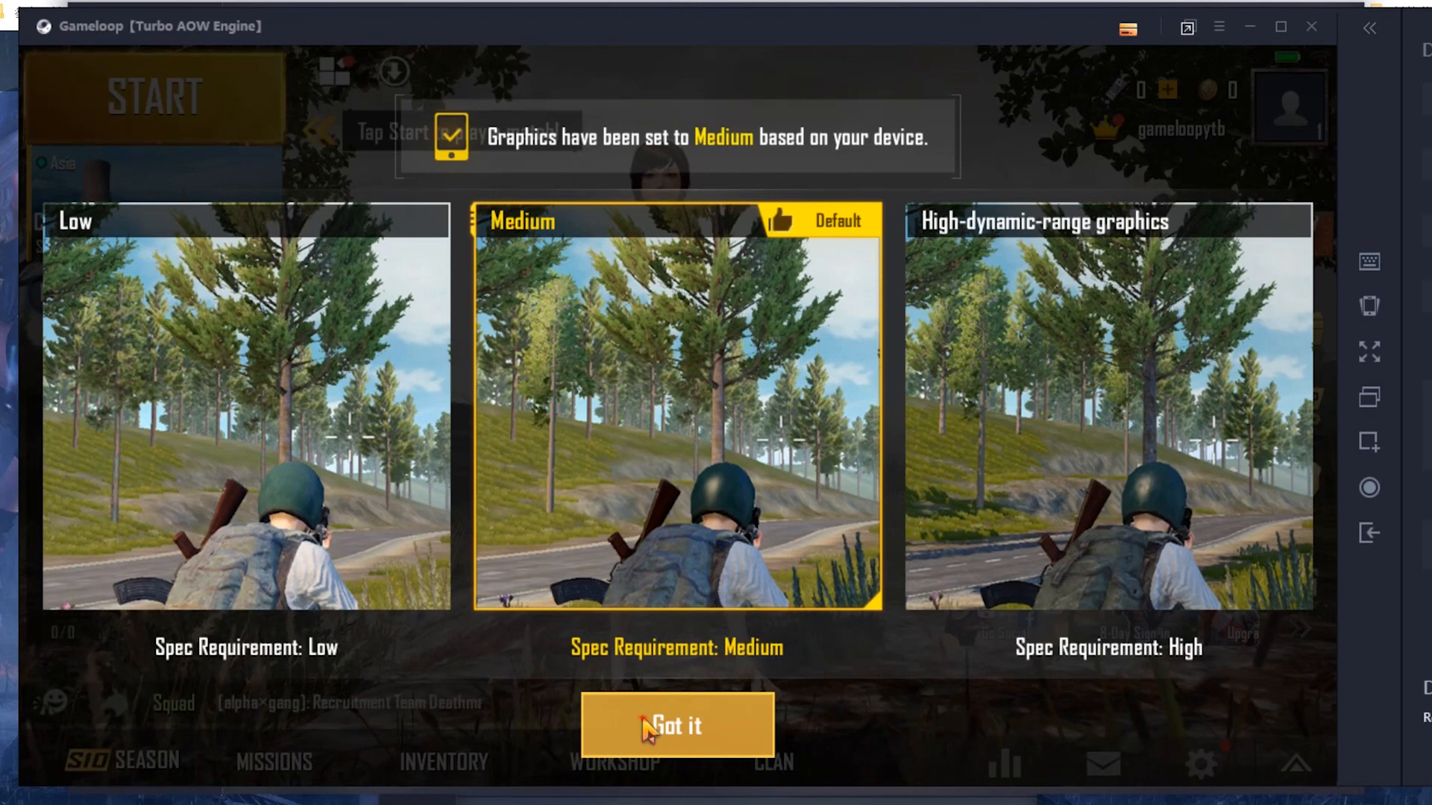
Step: Keep Medium graphics and open the TRAINING mode's TPP/FPP choice
left_click(676, 725)
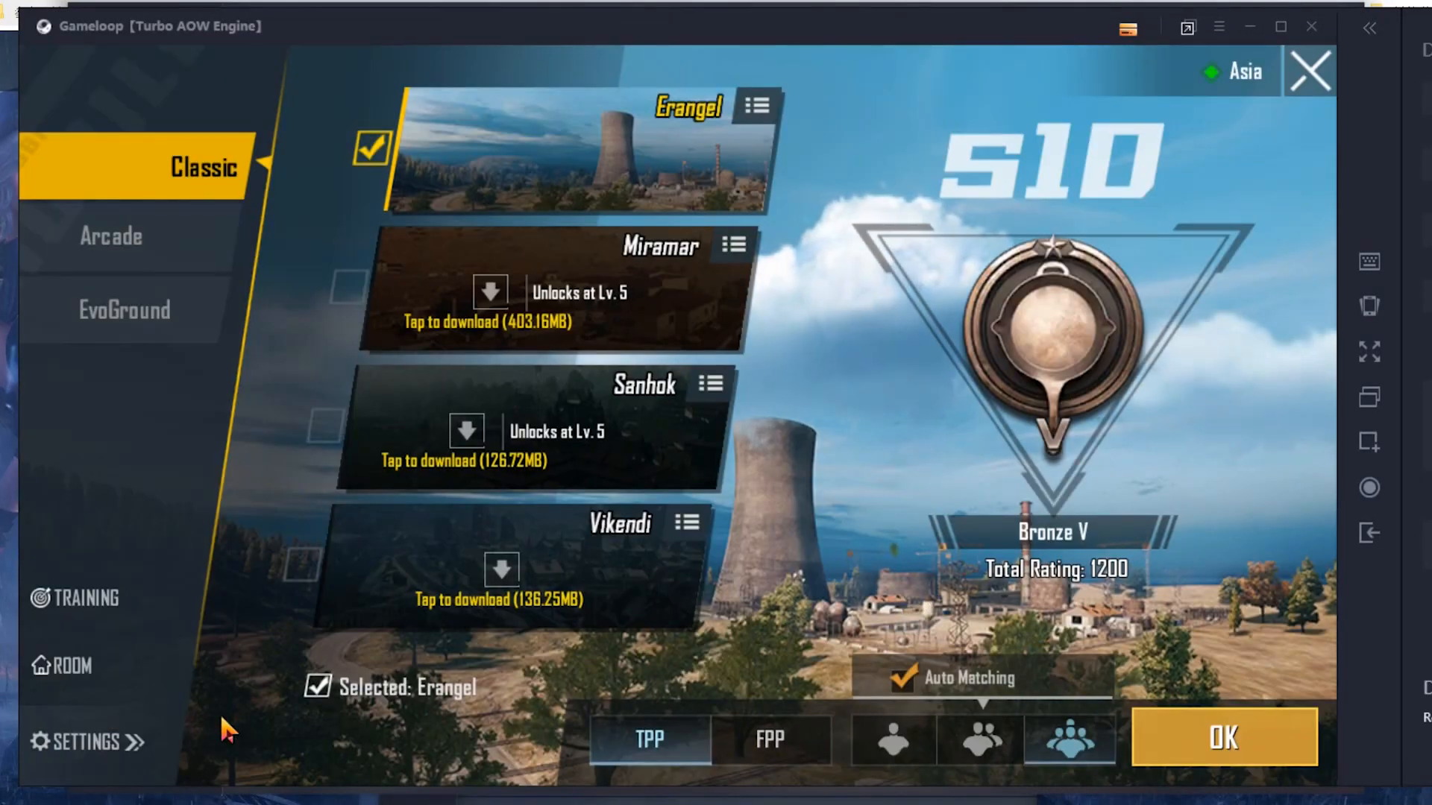
left_click(75, 598)
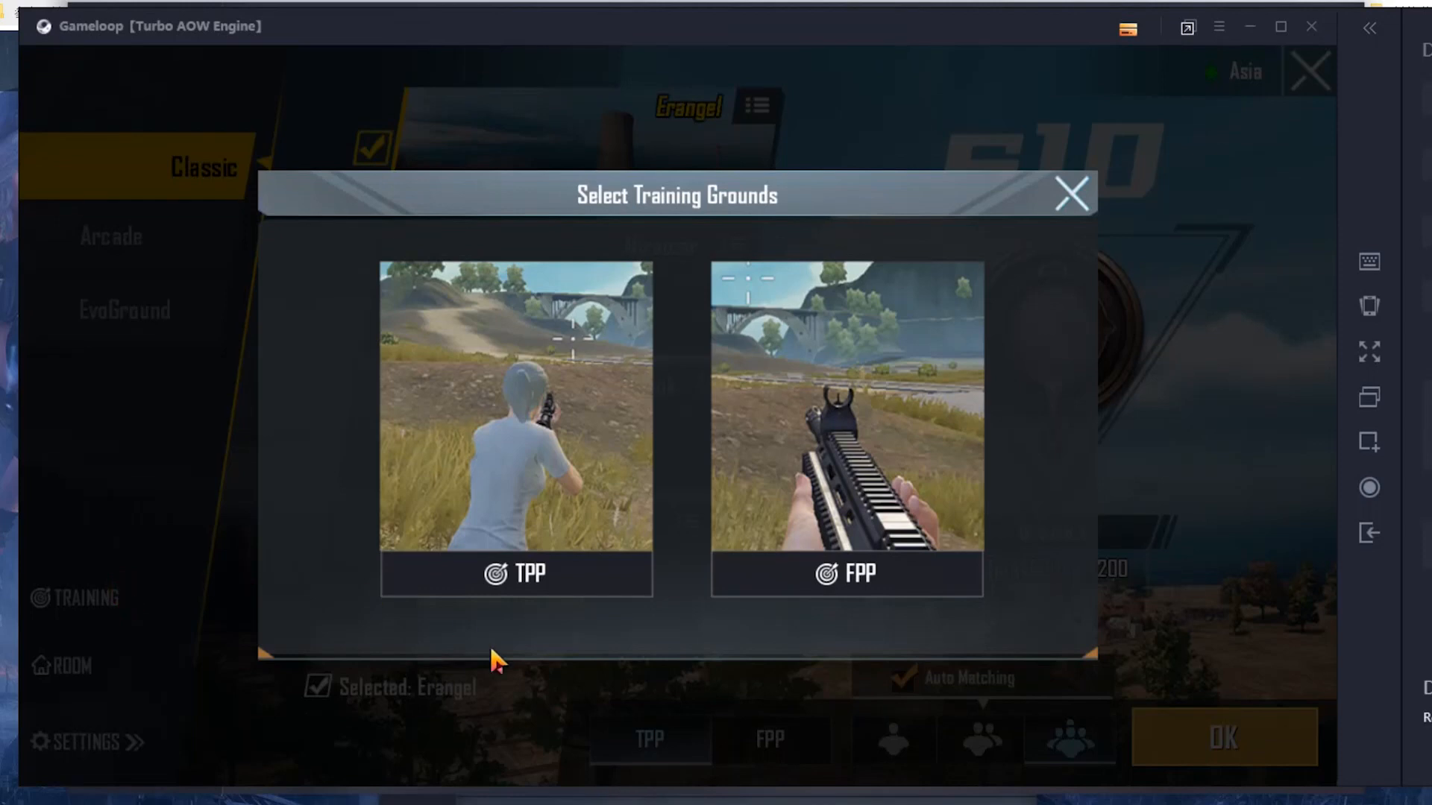
mouse_move(489, 456)
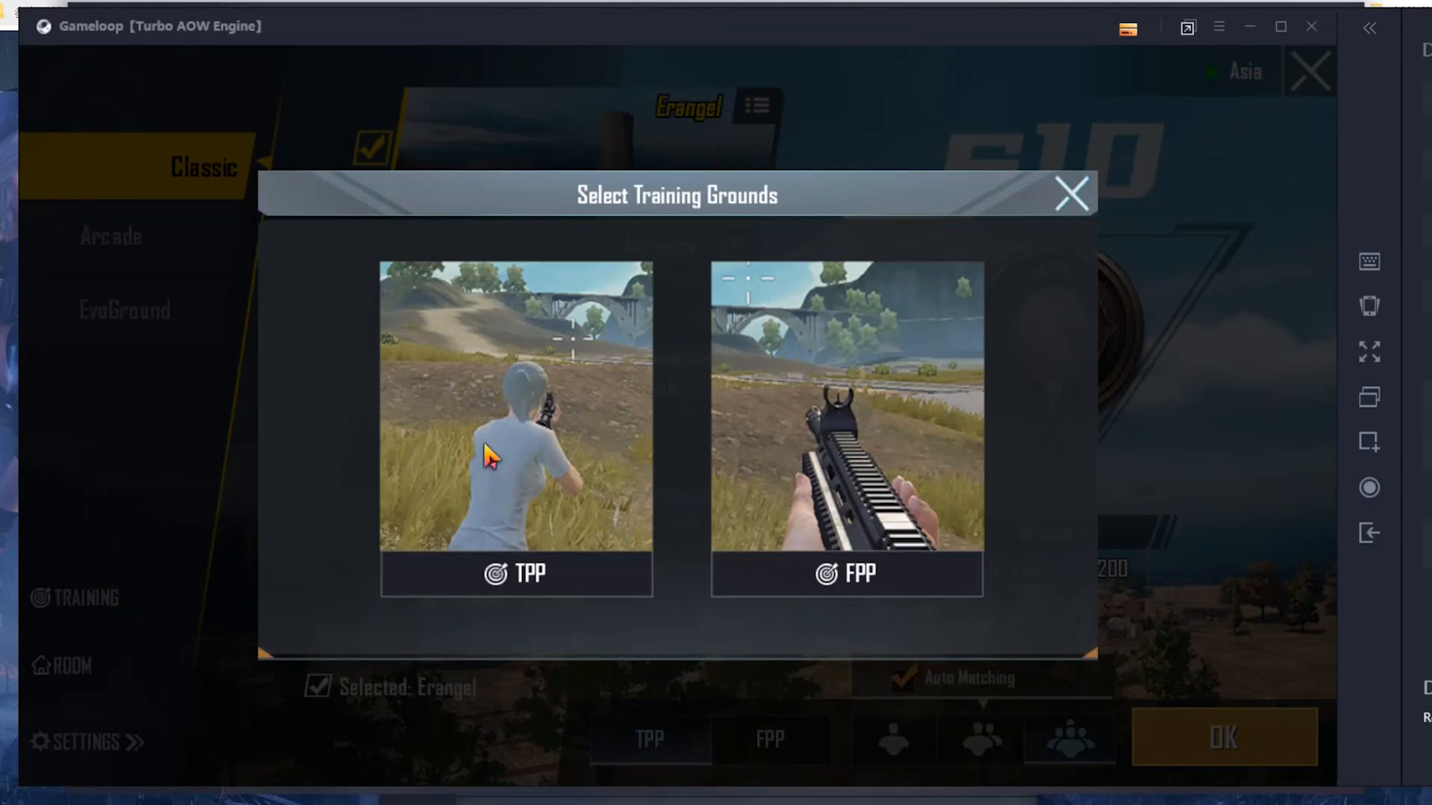
mouse_move(607, 460)
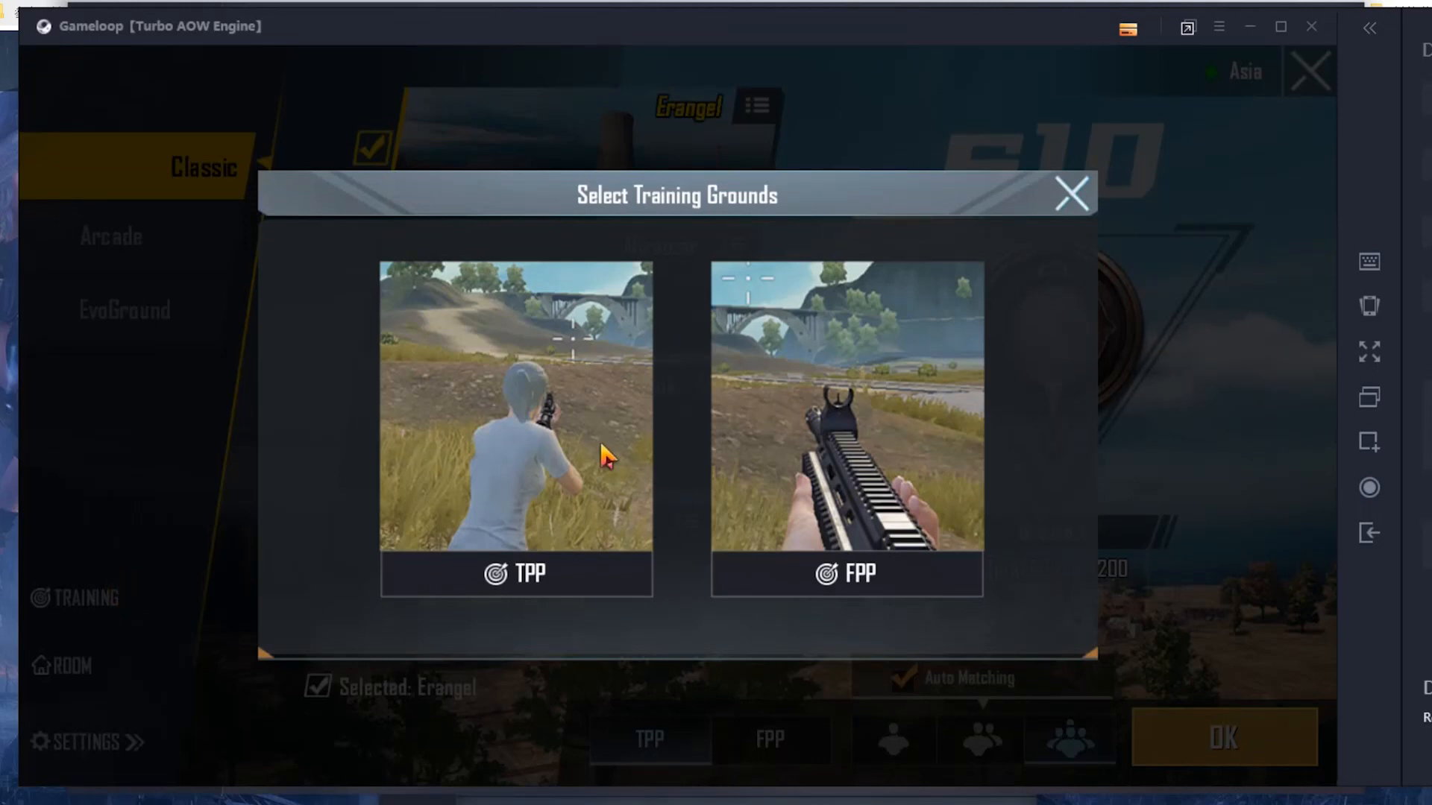